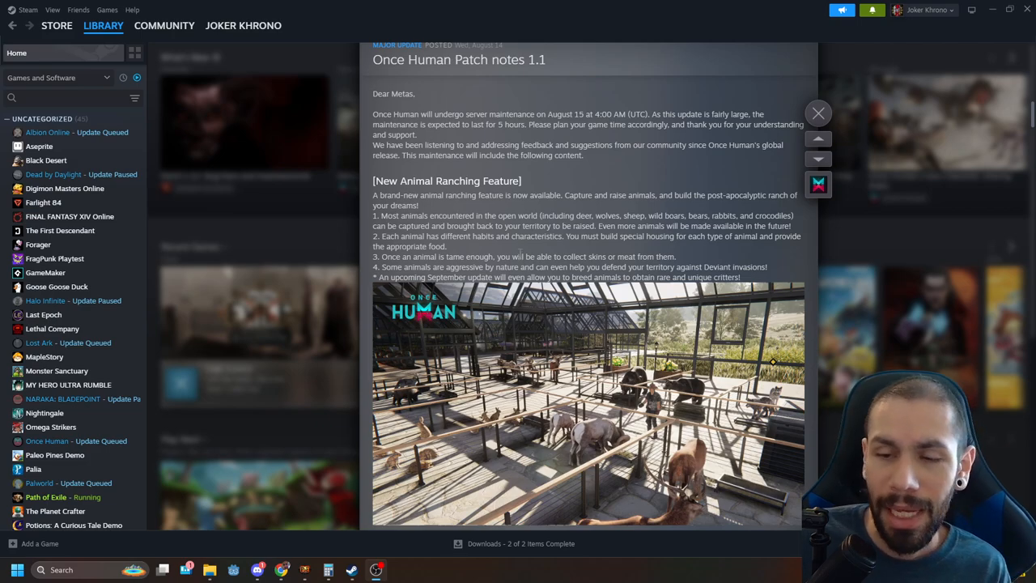
- Highlight and read the animal ranching feature list, then continue toward the fishing system section
{"action": "double_click", "coordinate": [455, 236]}
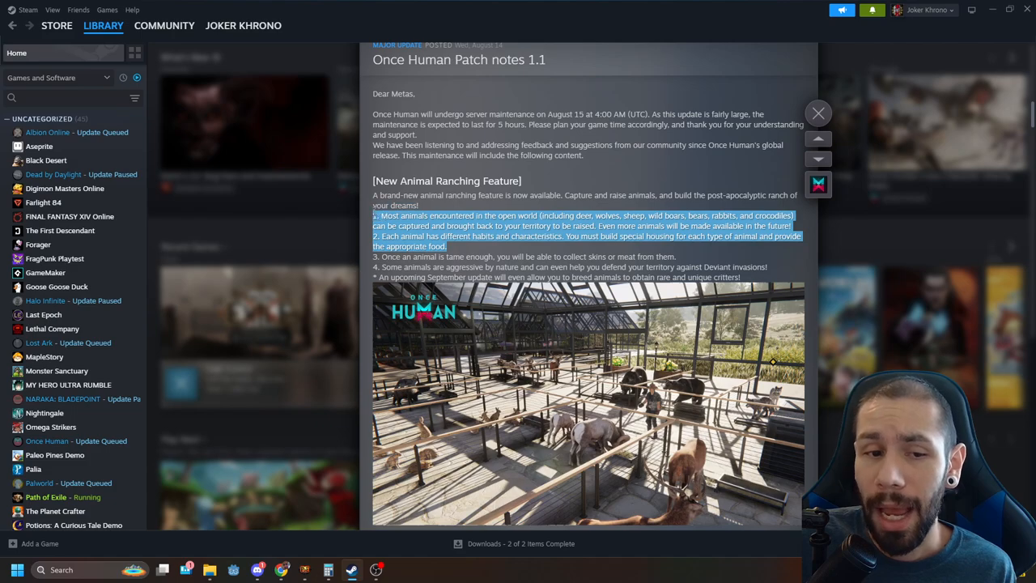
{"action": "left_click", "coordinate": [460, 249]}
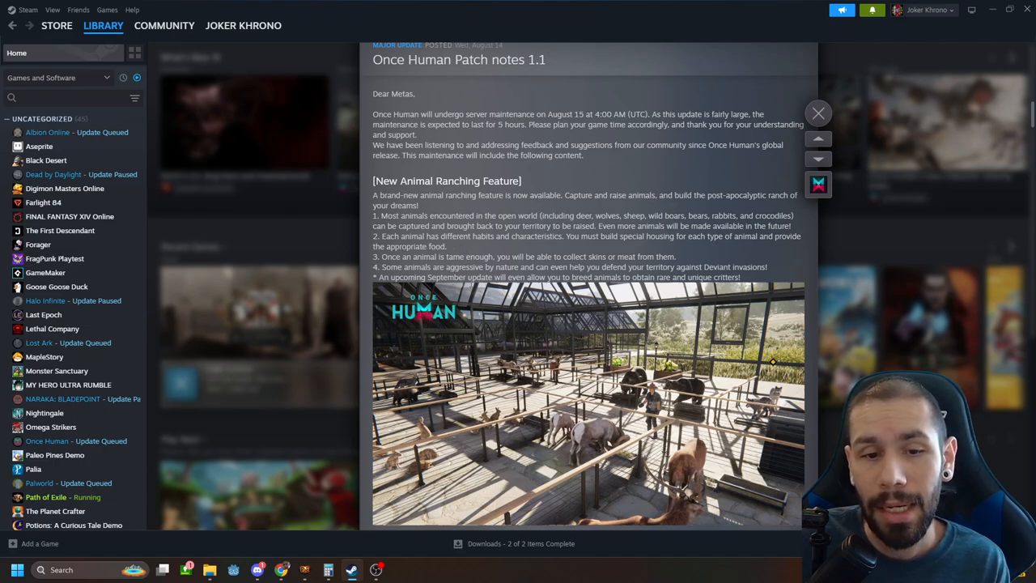
{"action": "left_click_drag", "start_coordinate": [535, 277], "coordinate": [738, 277]}
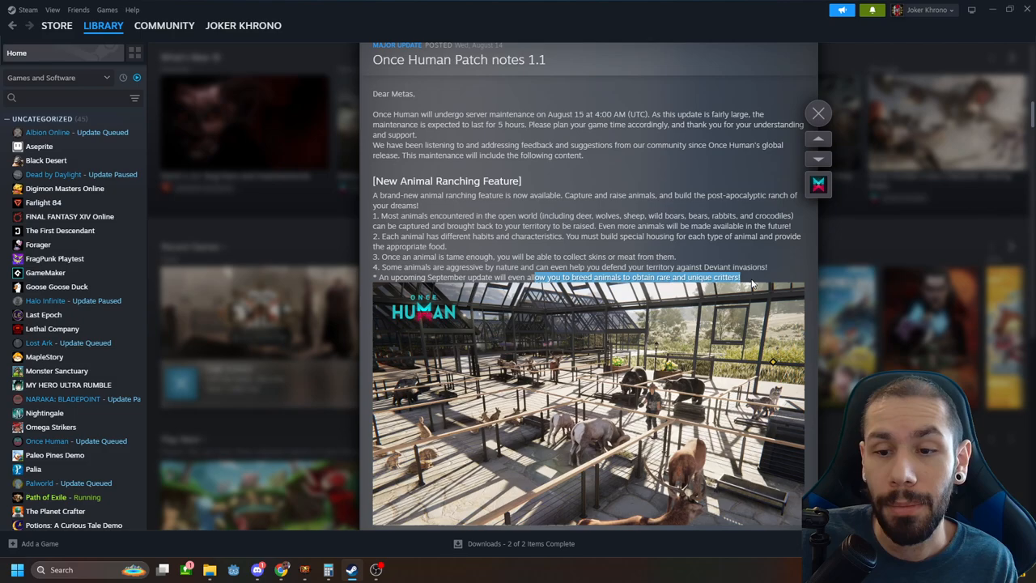
{"action": "mouse_move", "coordinate": [785, 270]}
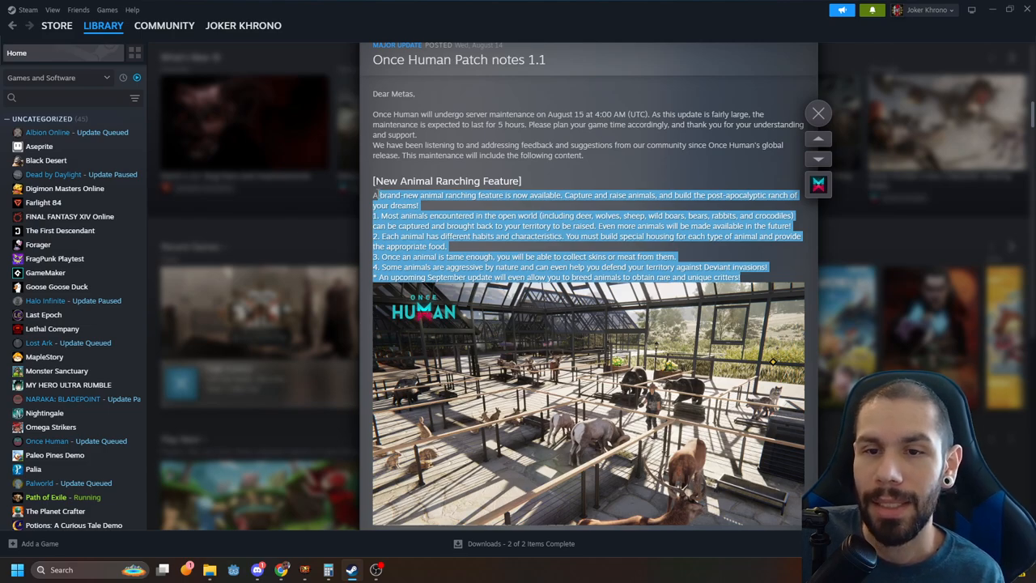
{"action": "scroll", "scroll_direction": "down", "scroll_amount": 3}
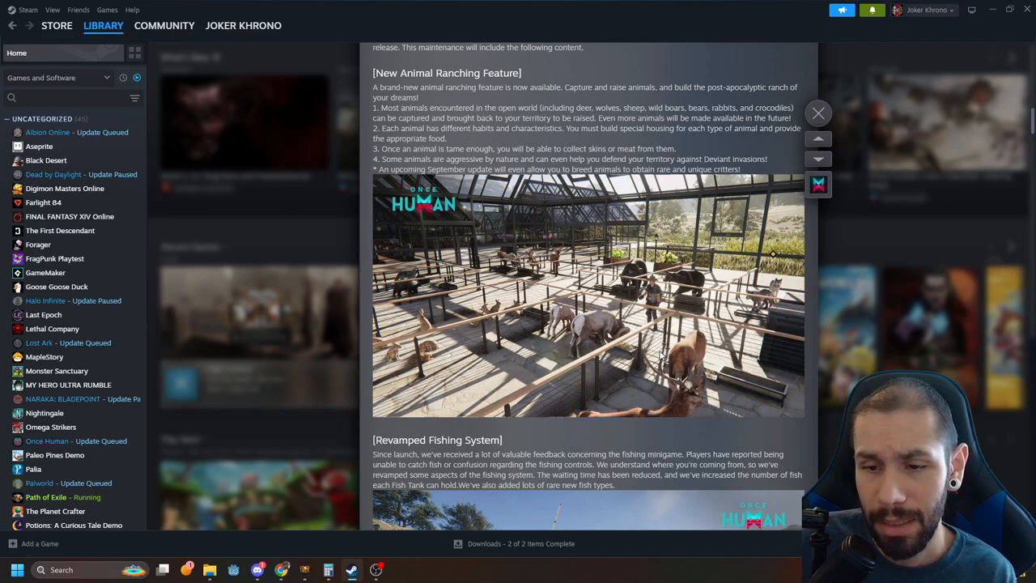
{"action": "mouse_move", "coordinate": [644, 191]}
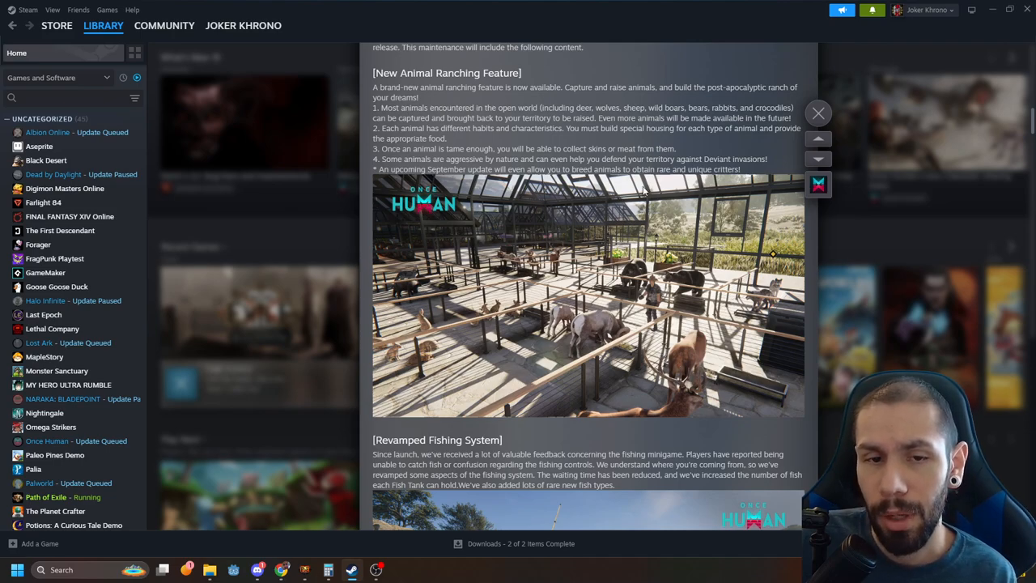
{"action": "mouse_move", "coordinate": [510, 397]}
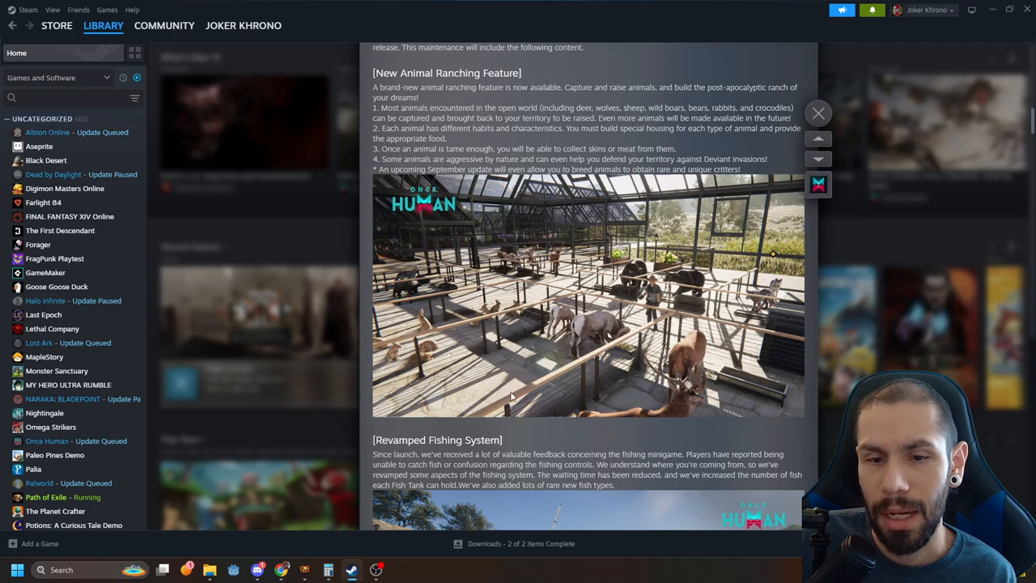
- Highlight the fishing system intro paragraph and read on to the numbered changes and new fish list
{"action": "scroll", "scroll_direction": "down", "scroll_amount": 3}
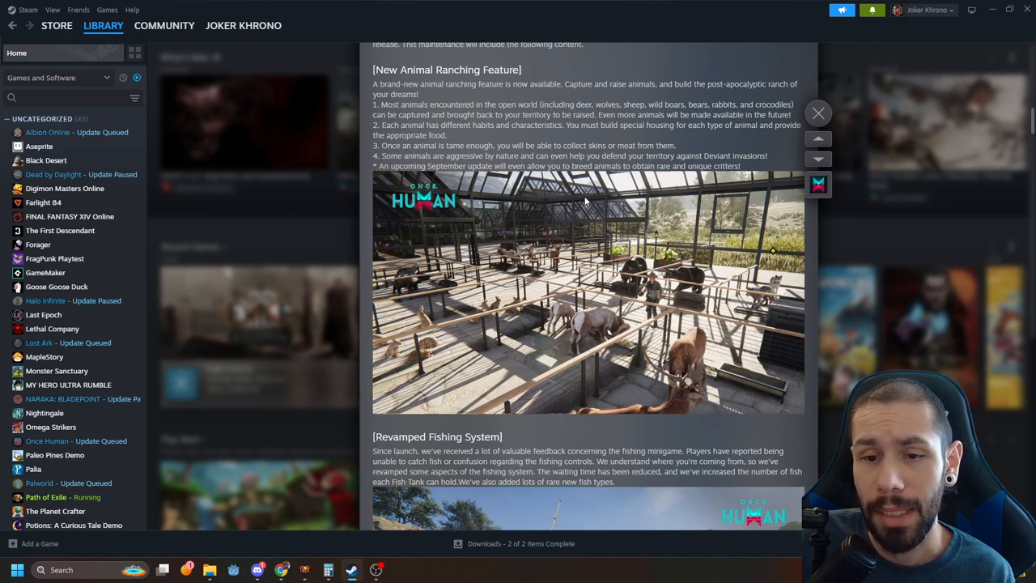
{"action": "scroll", "scroll_direction": "down", "scroll_amount": 3}
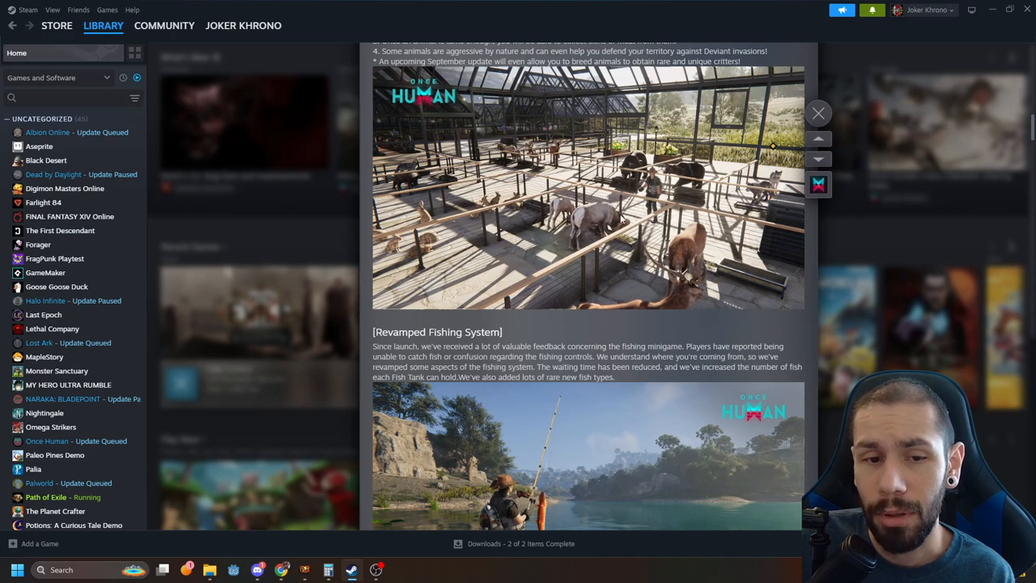
{"action": "scroll", "scroll_direction": "down", "scroll_amount": 3}
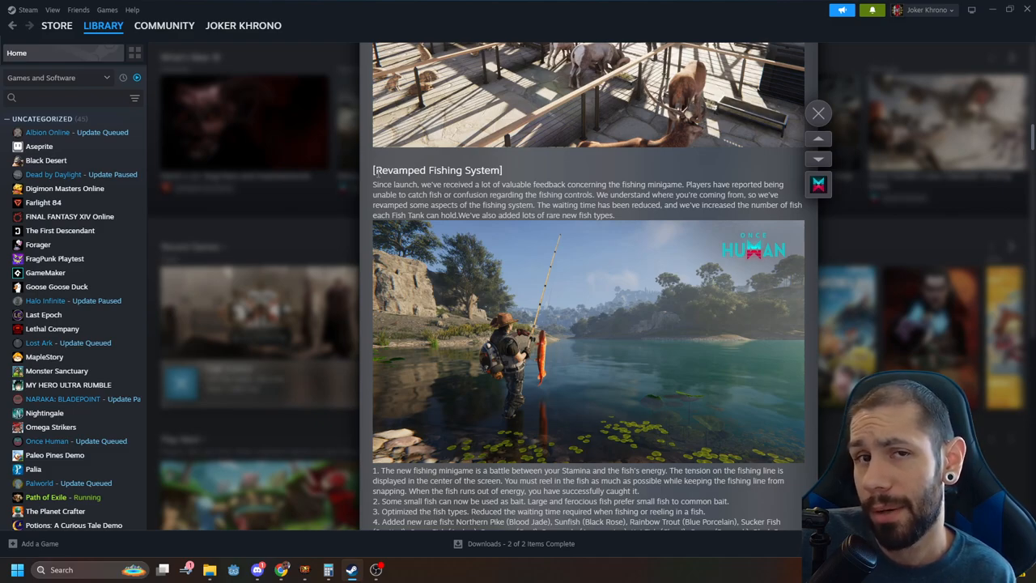
{"action": "left_click_drag", "start_coordinate": [374, 170], "coordinate": [525, 185]}
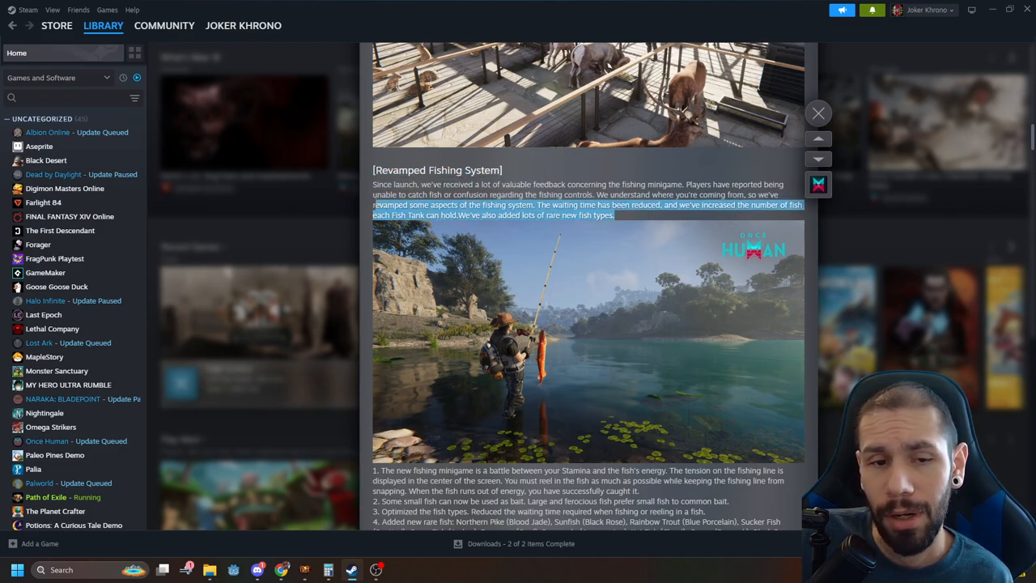
{"action": "scroll", "scroll_direction": "down", "scroll_amount": 3}
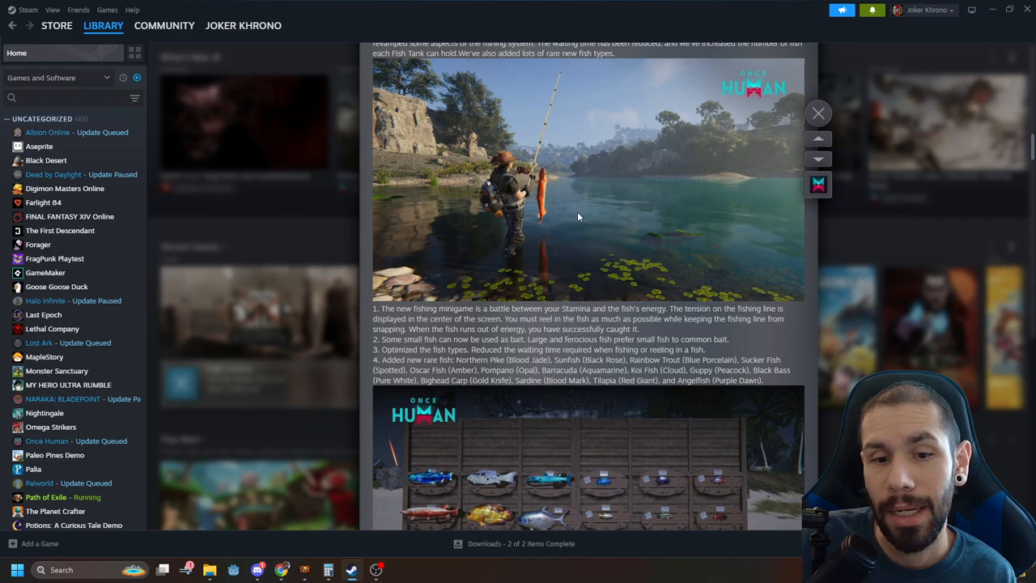
- Scroll past the fish tank optimization point to the New Wilderness Game Modes heading
{"action": "scroll", "scroll_direction": "down", "scroll_amount": 3}
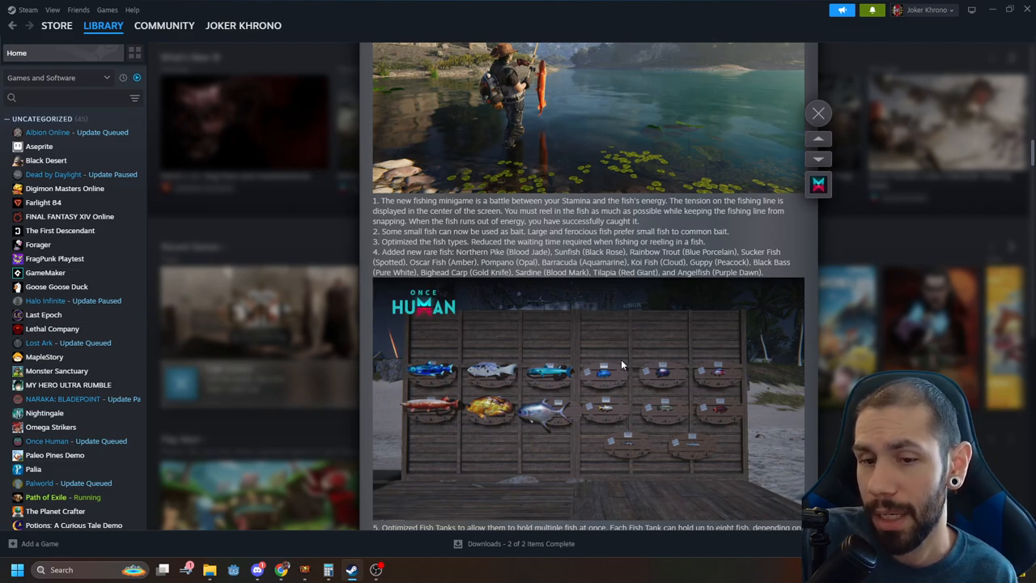
{"action": "mouse_move", "coordinate": [622, 346]}
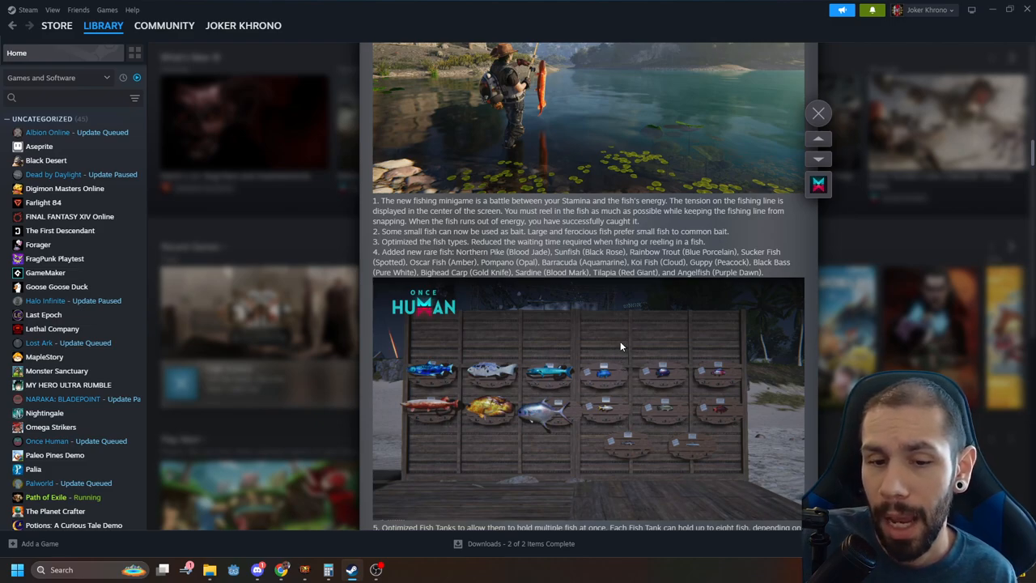
{"action": "scroll", "scroll_direction": "down", "scroll_amount": 3}
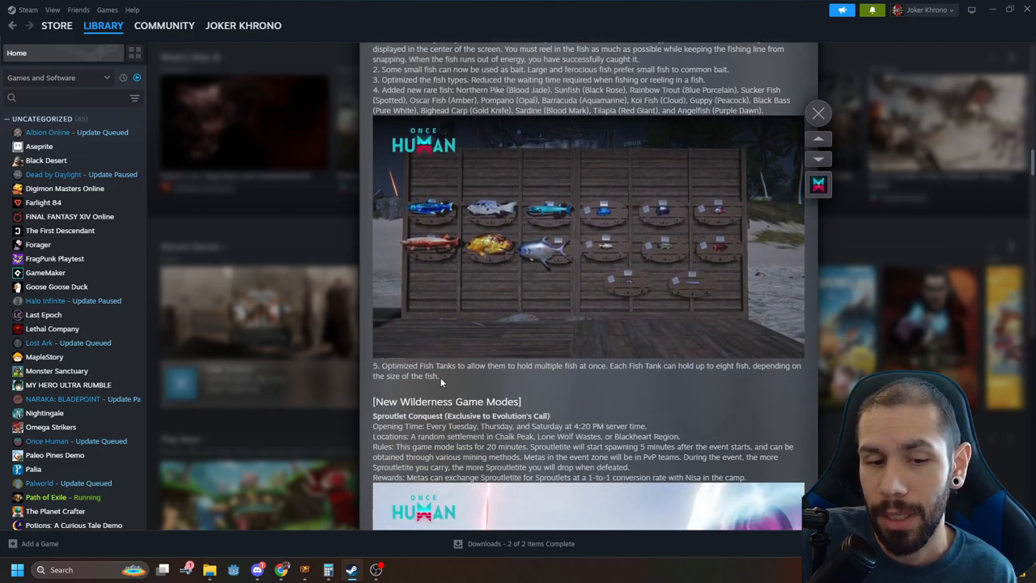
{"action": "mouse_move", "coordinate": [489, 343]}
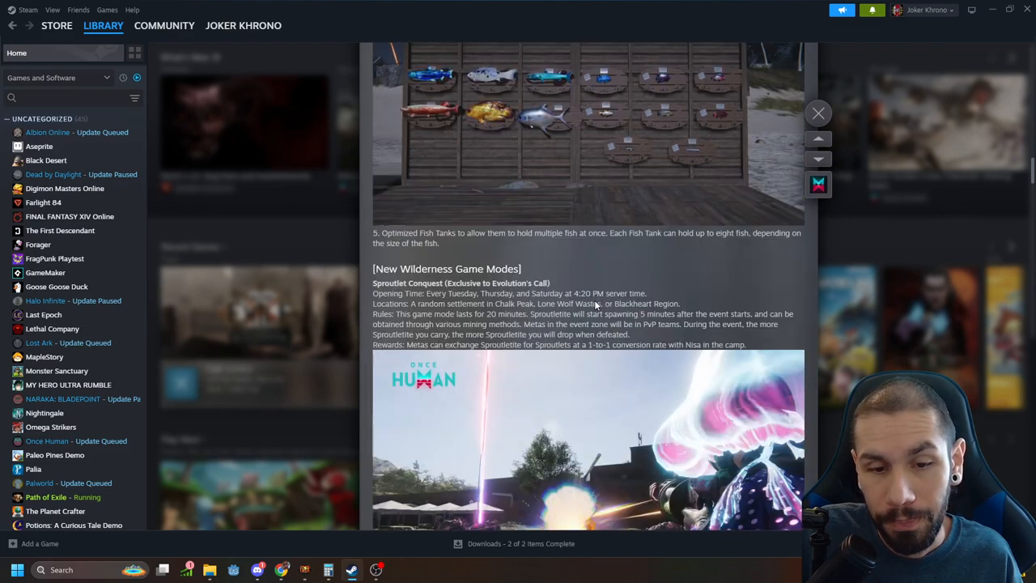
- Scroll through the Sproutlet Conquest rules down to the Ancient One's Trial section
{"action": "scroll", "scroll_direction": "down", "scroll_amount": 3}
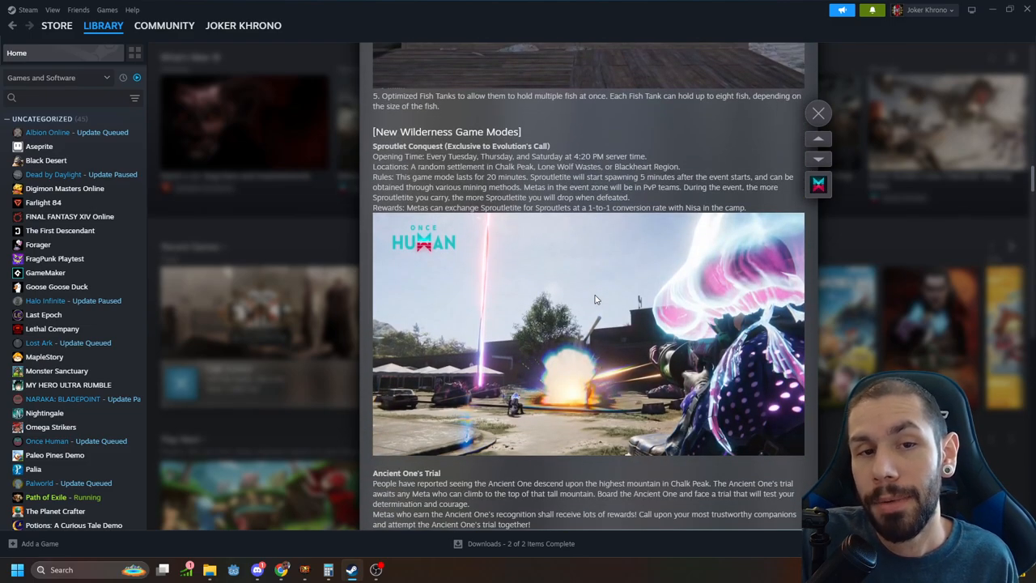
{"action": "scroll", "scroll_direction": "down", "scroll_amount": 3}
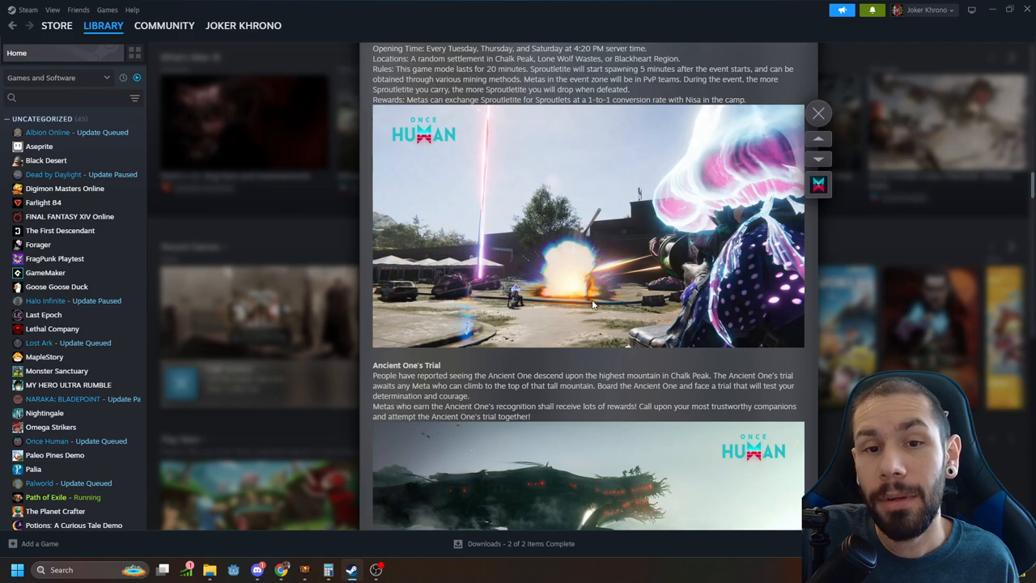
{"action": "scroll", "scroll_direction": "down", "scroll_amount": 3}
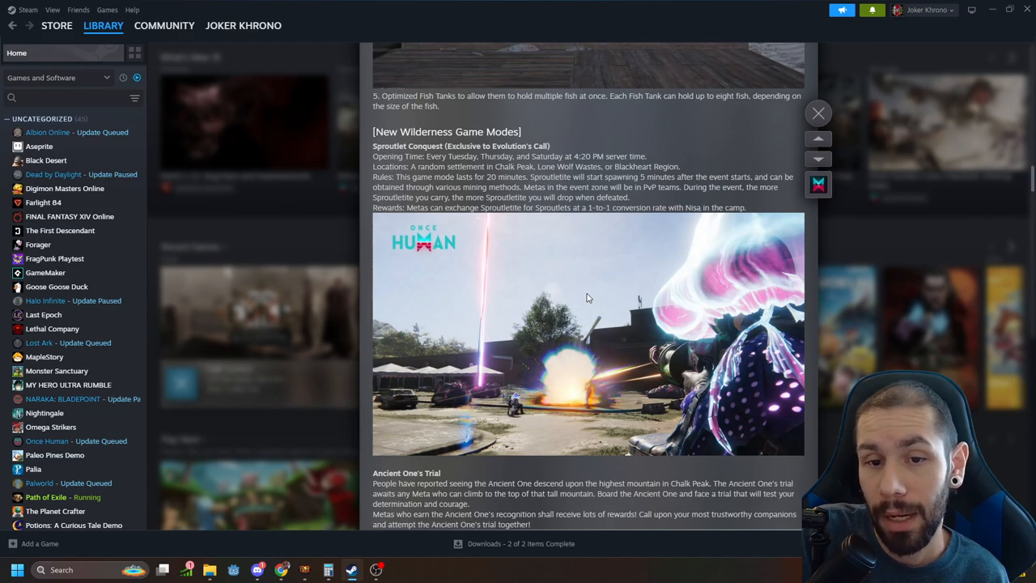
{"action": "mouse_move", "coordinate": [576, 314]}
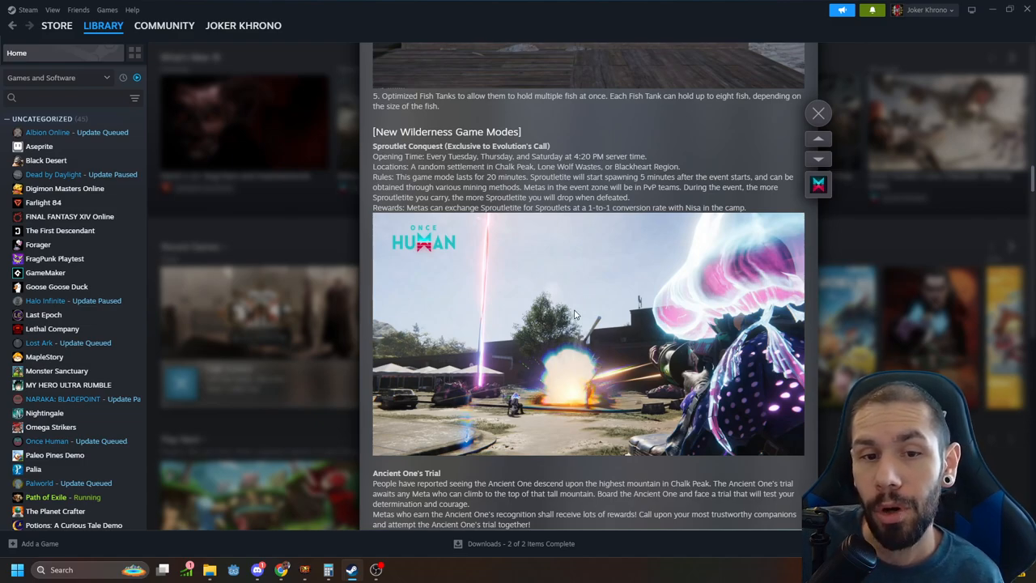
{"action": "scroll", "scroll_direction": "down", "scroll_amount": 3}
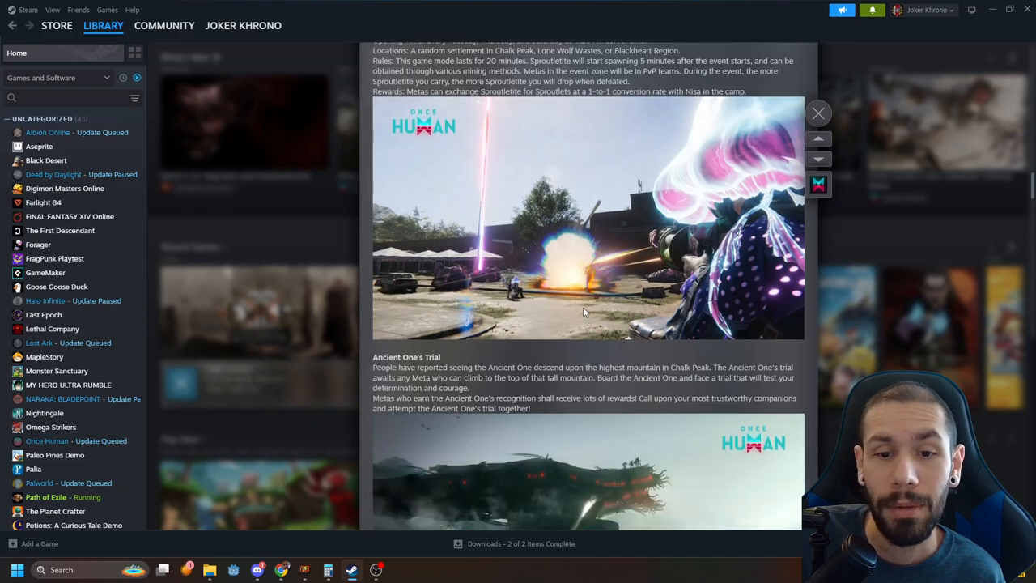
{"action": "scroll", "scroll_direction": "down", "scroll_amount": 3}
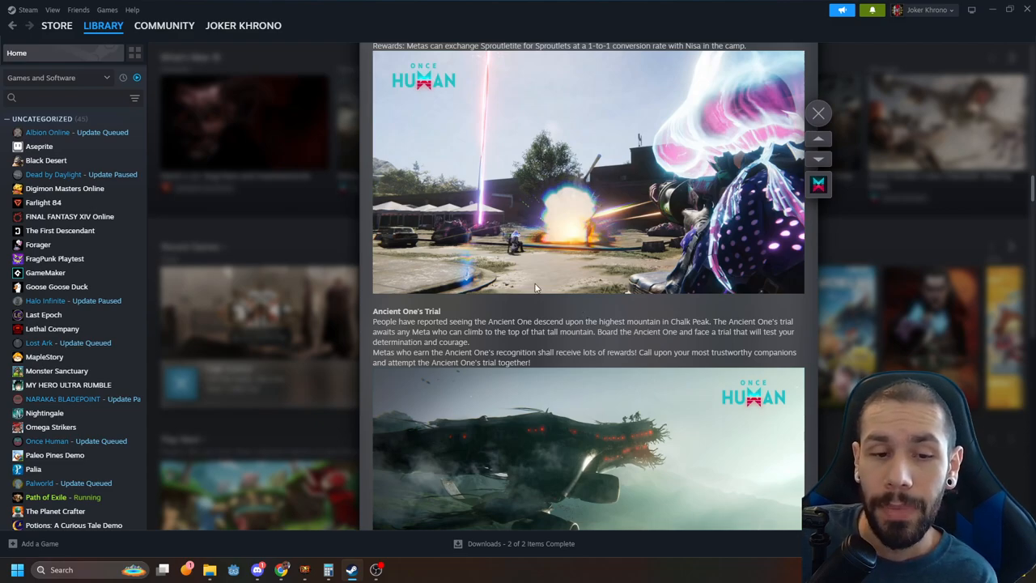
- Highlight the Ancient One's Trial paragraph repeatedly while reading it through to the Mod Conversion heading
{"action": "scroll", "scroll_direction": "down", "scroll_amount": 3}
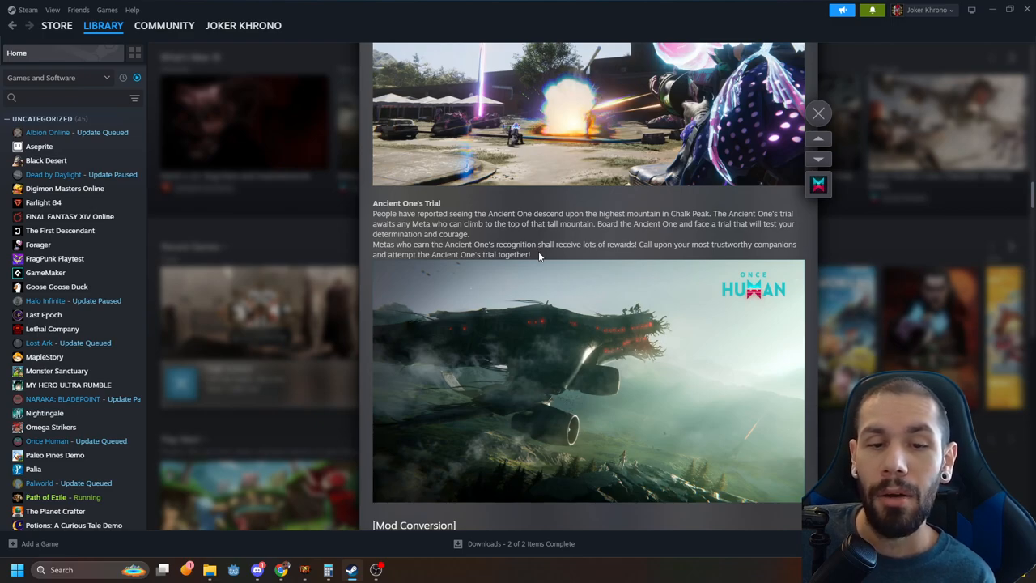
{"action": "left_click_drag", "start_coordinate": [376, 219], "coordinate": [531, 254]}
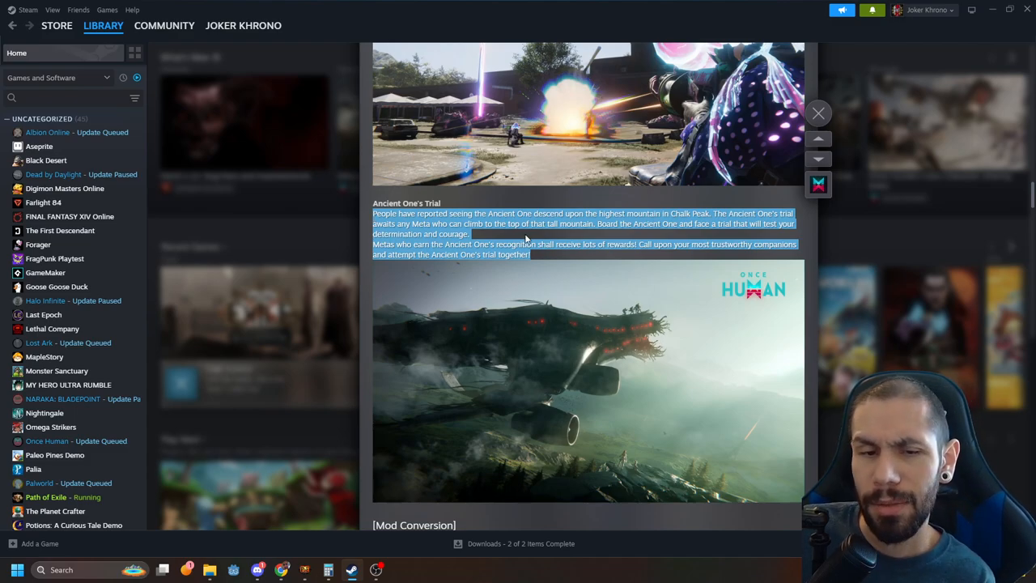
{"action": "left_click", "coordinate": [526, 240]}
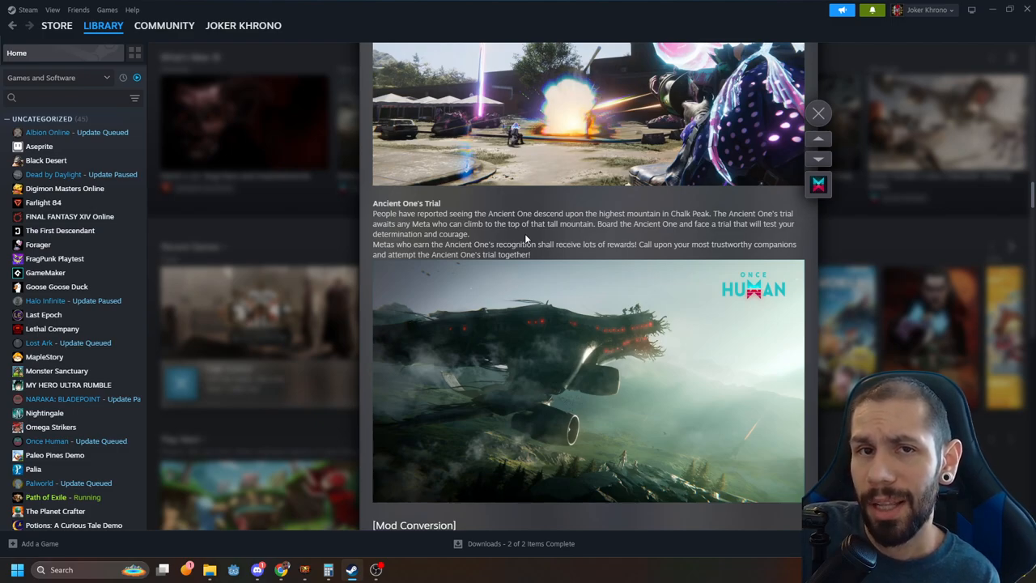
{"action": "mouse_move", "coordinate": [534, 260]}
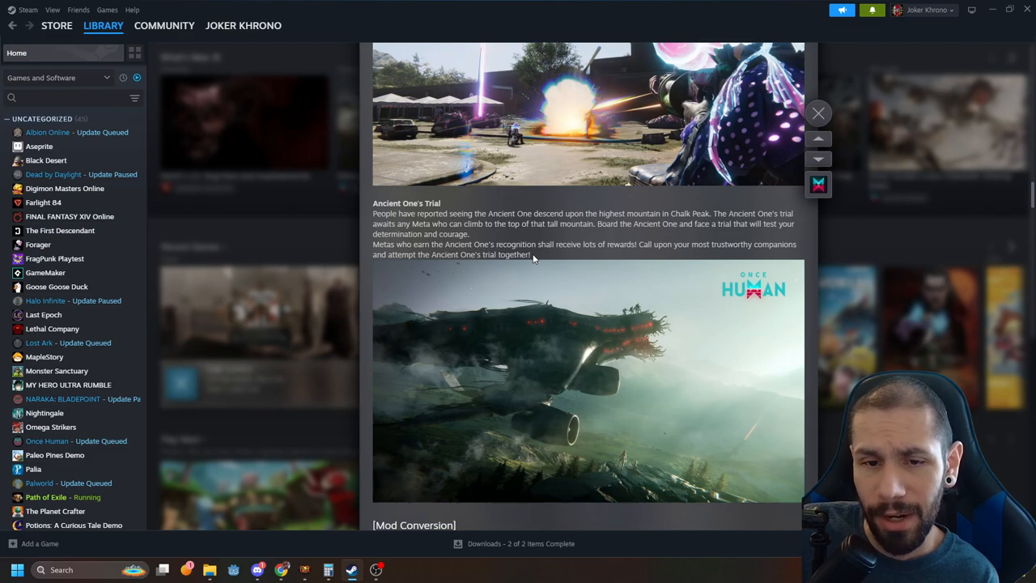
{"action": "left_click_drag", "start_coordinate": [373, 214], "coordinate": [531, 254]}
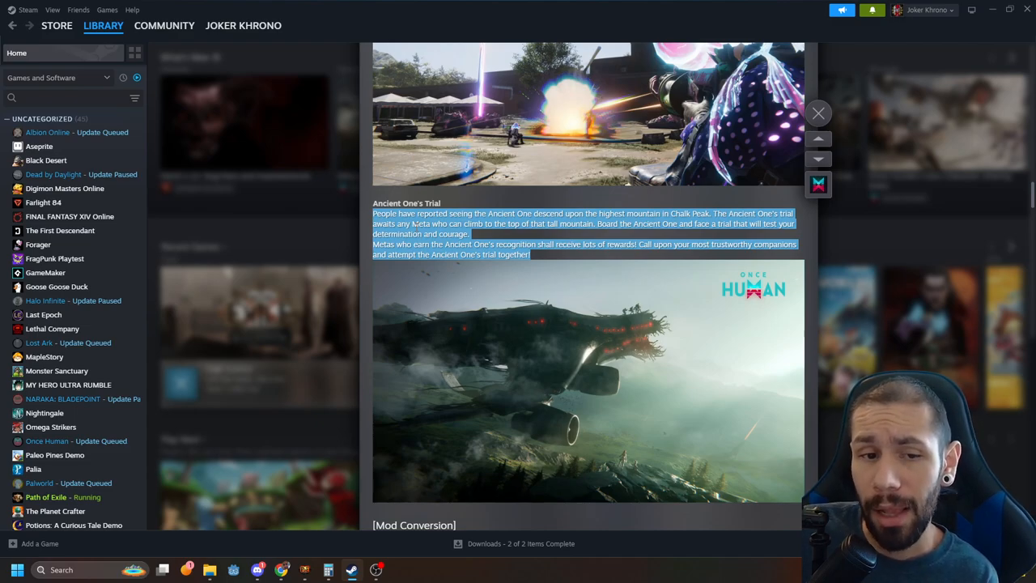
{"action": "scroll", "scroll_direction": "down", "scroll_amount": 3}
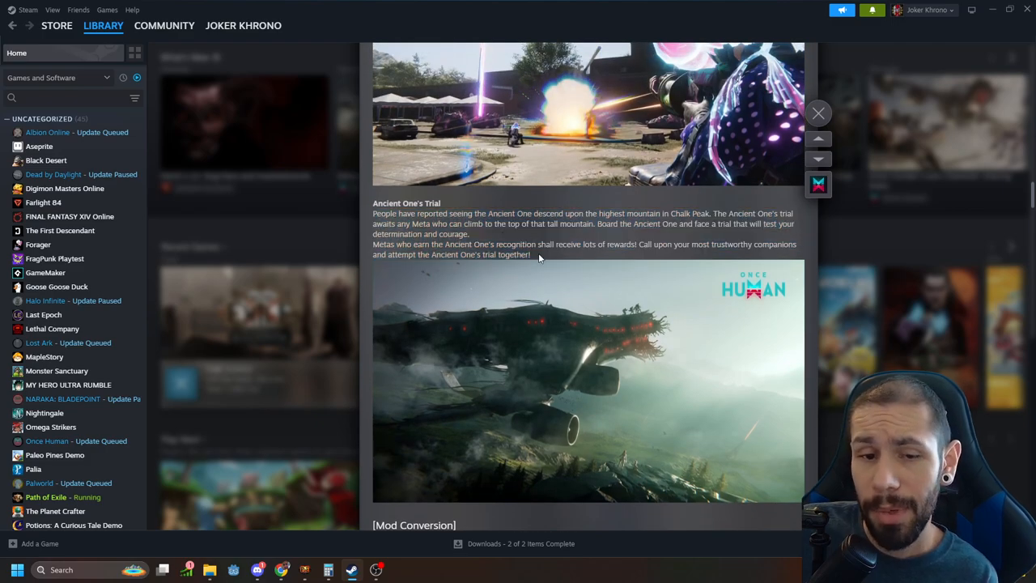
{"action": "left_click_drag", "start_coordinate": [372, 203], "coordinate": [531, 253]}
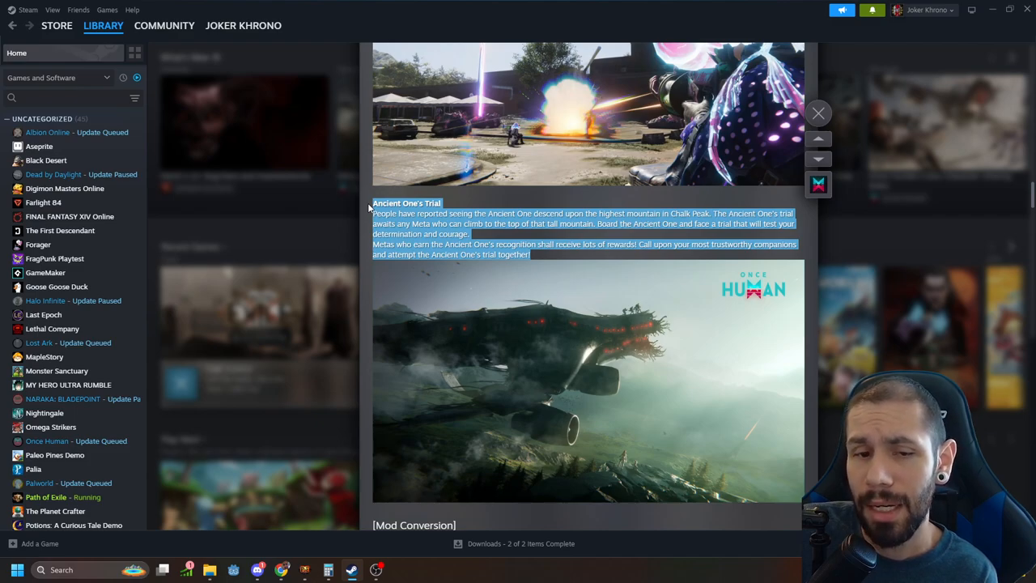
{"action": "mouse_move", "coordinate": [359, 214]}
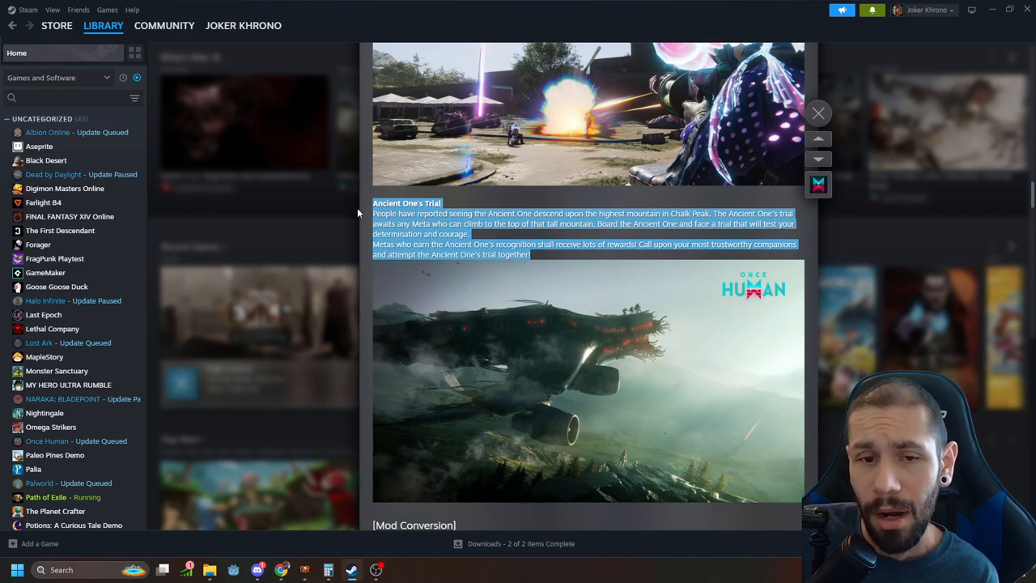
{"action": "mouse_move", "coordinate": [353, 210]}
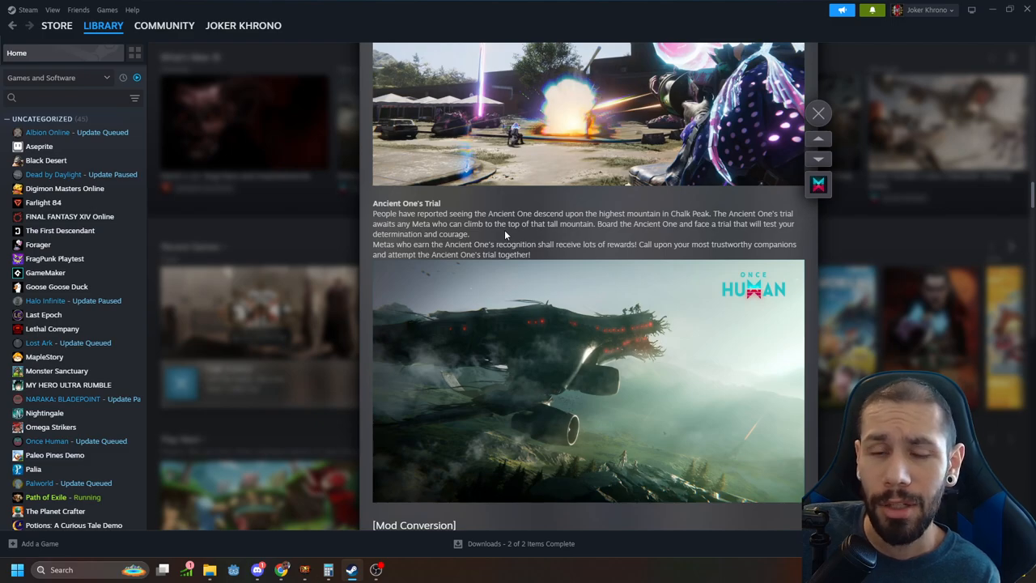
- Highlight the Mod Conversion numbered points while reading, until Controller Support appears below
{"action": "scroll", "scroll_direction": "down", "scroll_amount": 3}
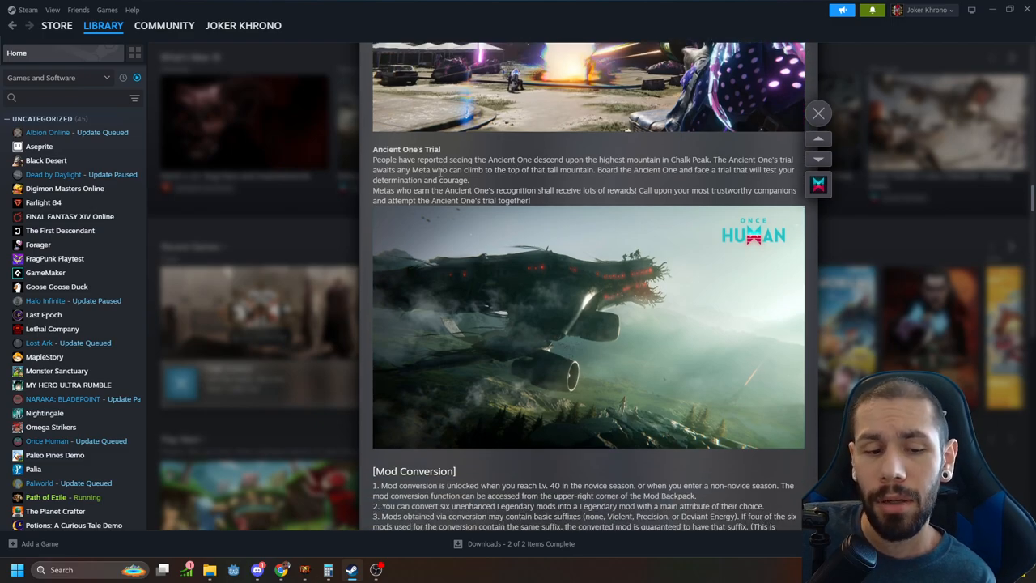
{"action": "scroll", "scroll_direction": "down", "scroll_amount": 3}
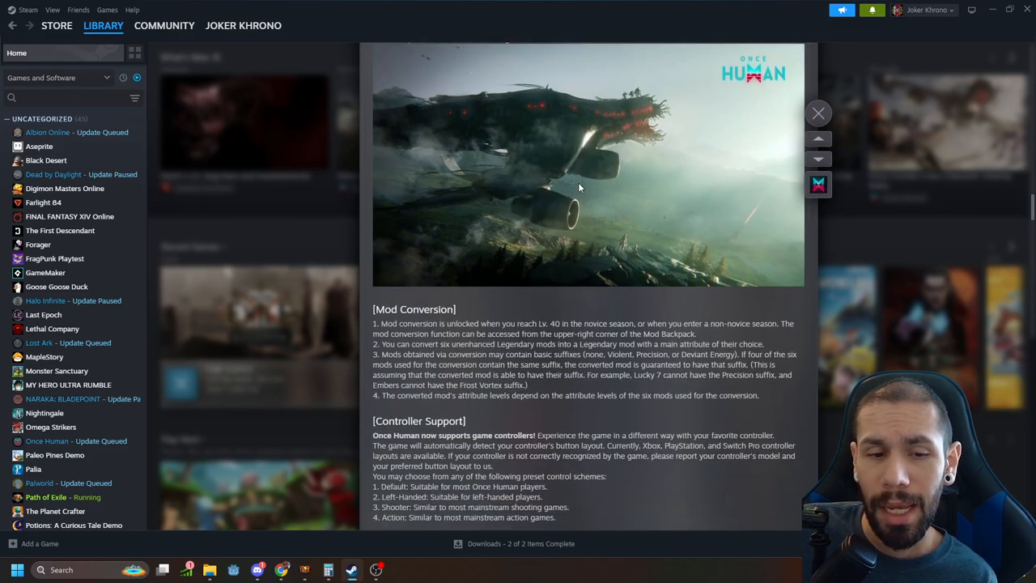
{"action": "scroll", "scroll_direction": "down", "scroll_amount": 3}
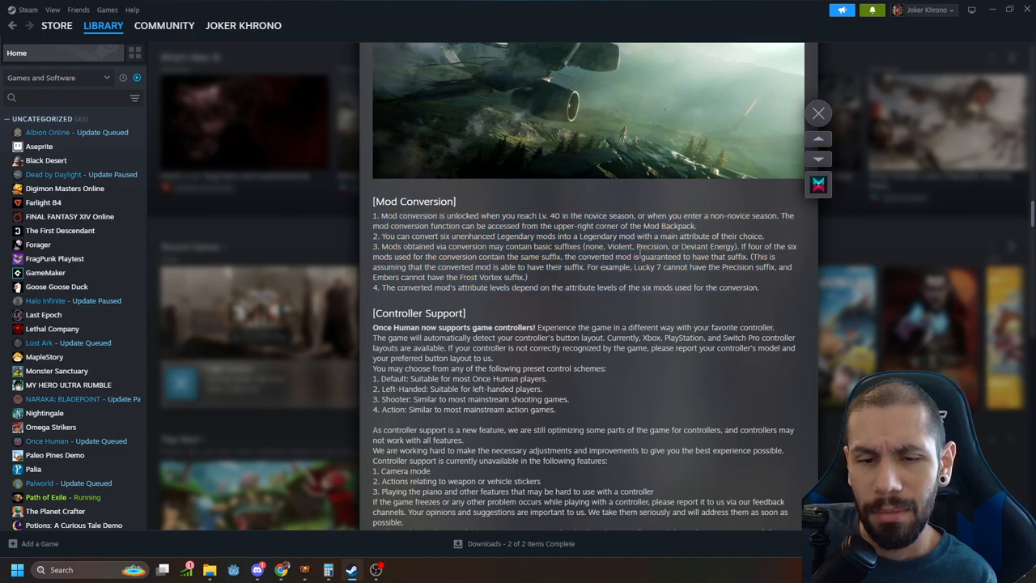
{"action": "left_click_drag", "start_coordinate": [418, 256], "coordinate": [759, 288]}
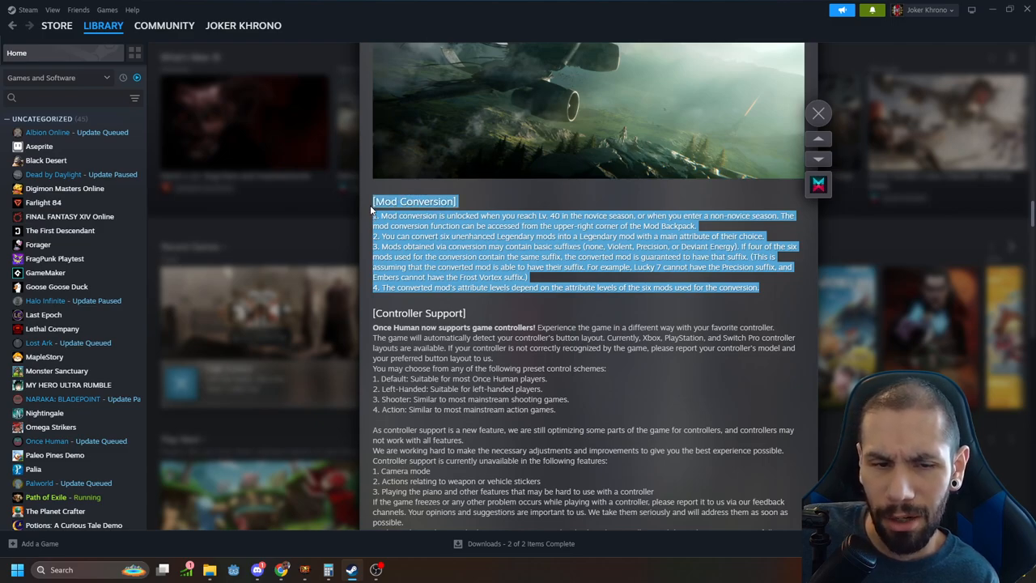
{"action": "mouse_move", "coordinate": [502, 198]}
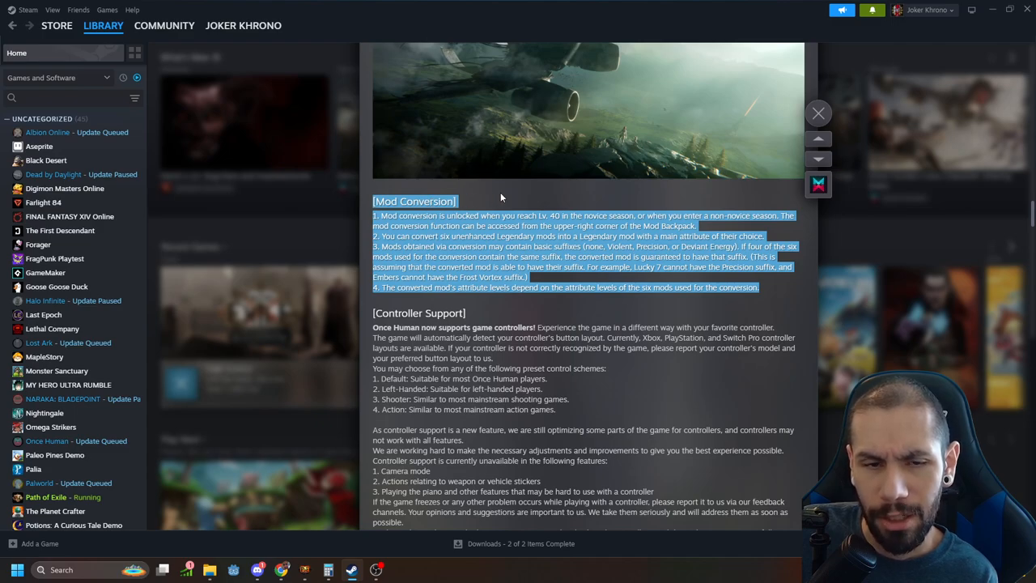
{"action": "scroll", "scroll_direction": "down", "scroll_amount": 3}
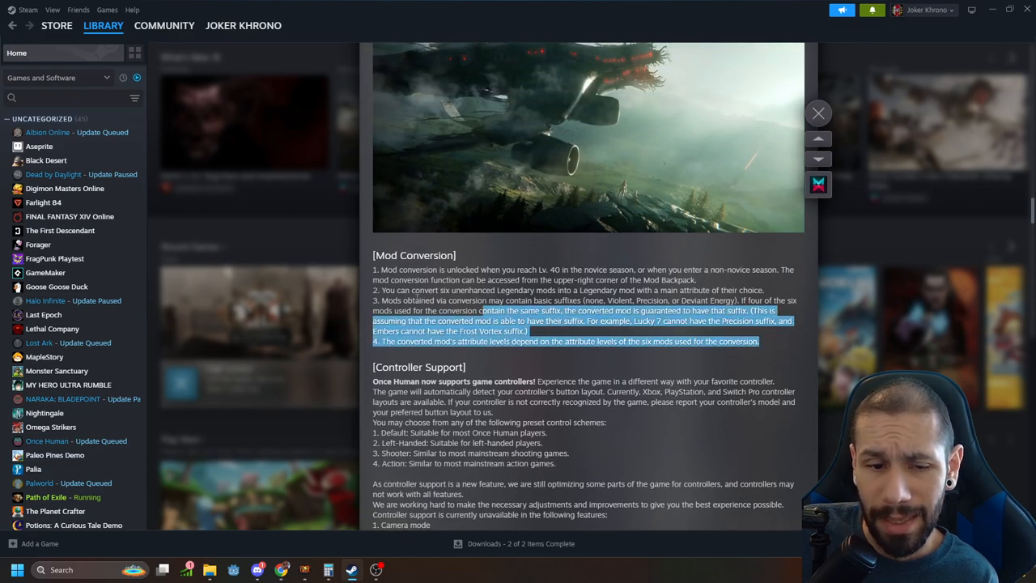
{"action": "left_click", "coordinate": [818, 113]}
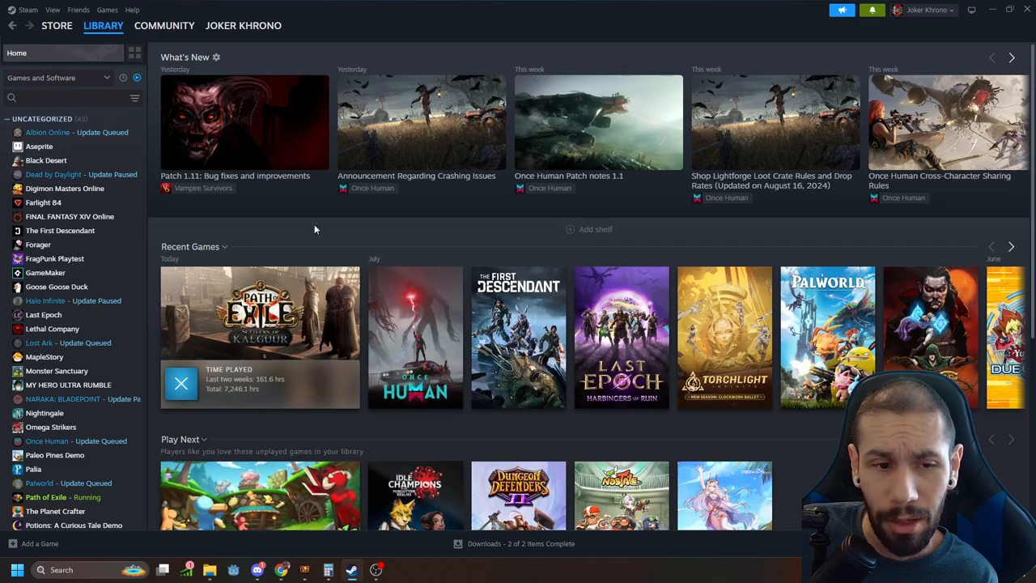
{"action": "left_click", "coordinate": [599, 122]}
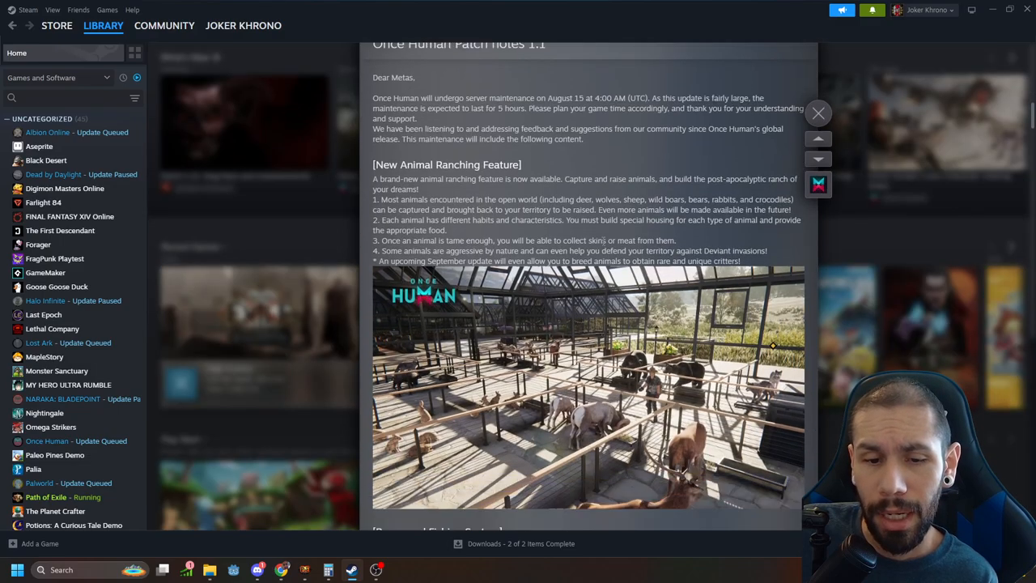
{"action": "scroll", "scroll_direction": "down", "scroll_amount": 3}
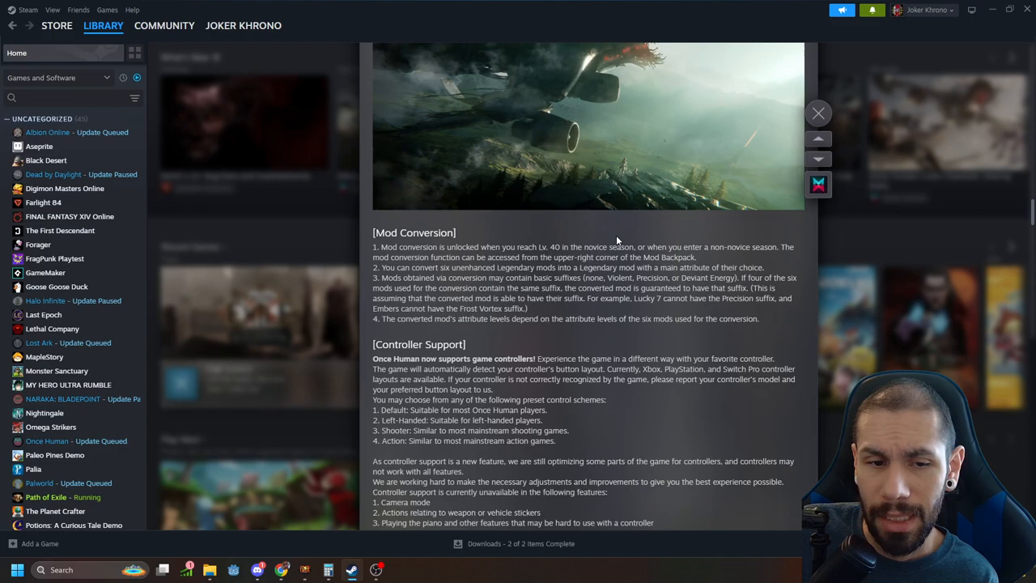
{"action": "scroll", "scroll_direction": "down", "scroll_amount": 3}
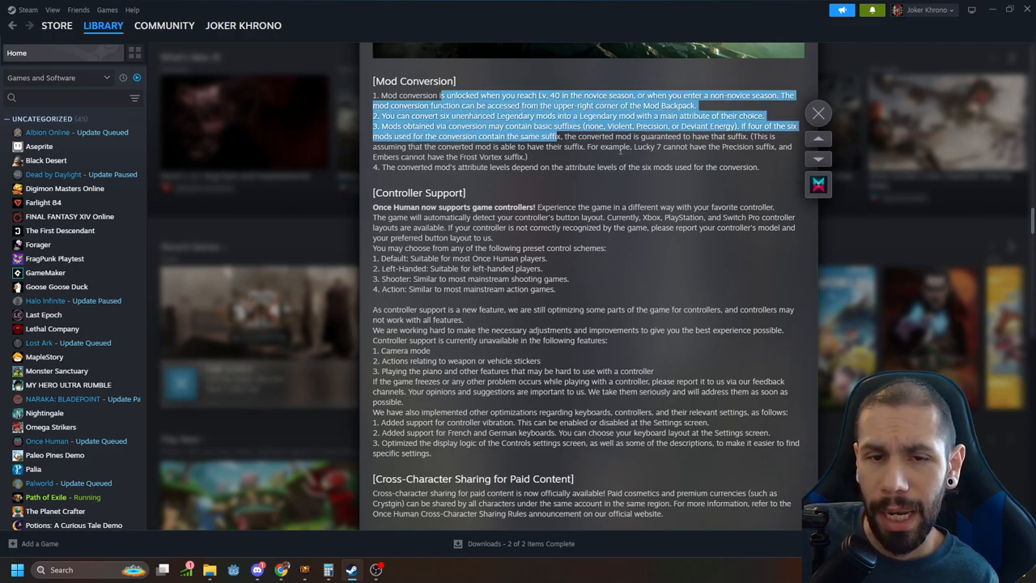
- Highlight the Controller Support opening paragraph while reading, with Server Invitations appearing below
{"action": "scroll", "scroll_direction": "down", "scroll_amount": 3}
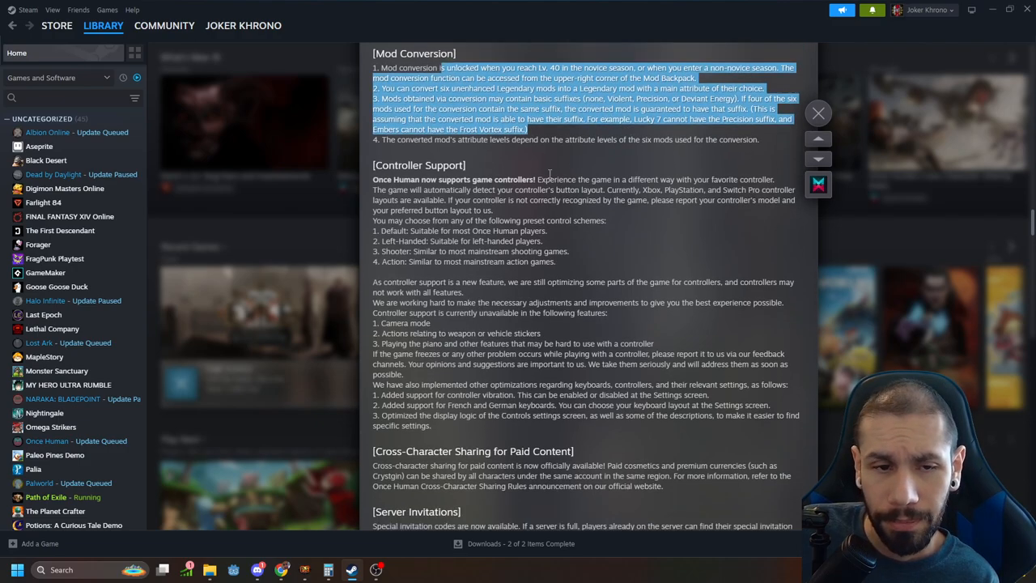
{"action": "scroll", "scroll_direction": "down", "scroll_amount": 3}
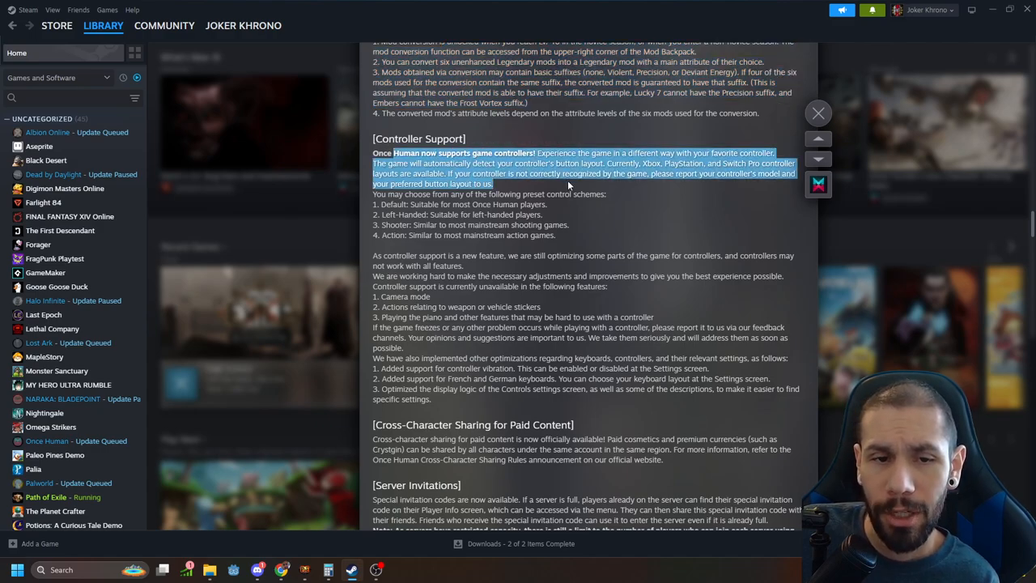
{"action": "mouse_move", "coordinate": [581, 225]}
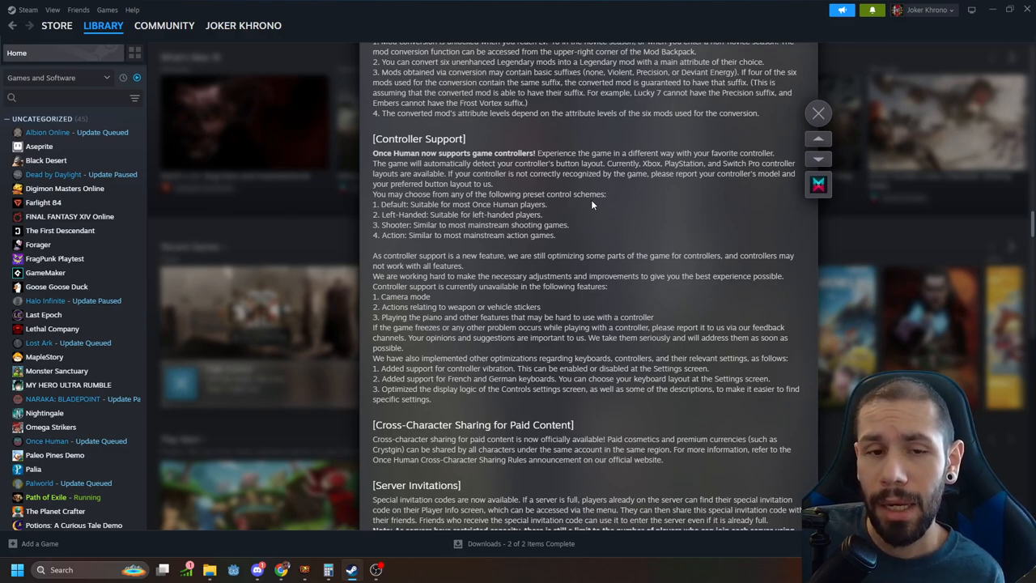
{"action": "left_click_drag", "start_coordinate": [373, 152], "coordinate": [554, 234]}
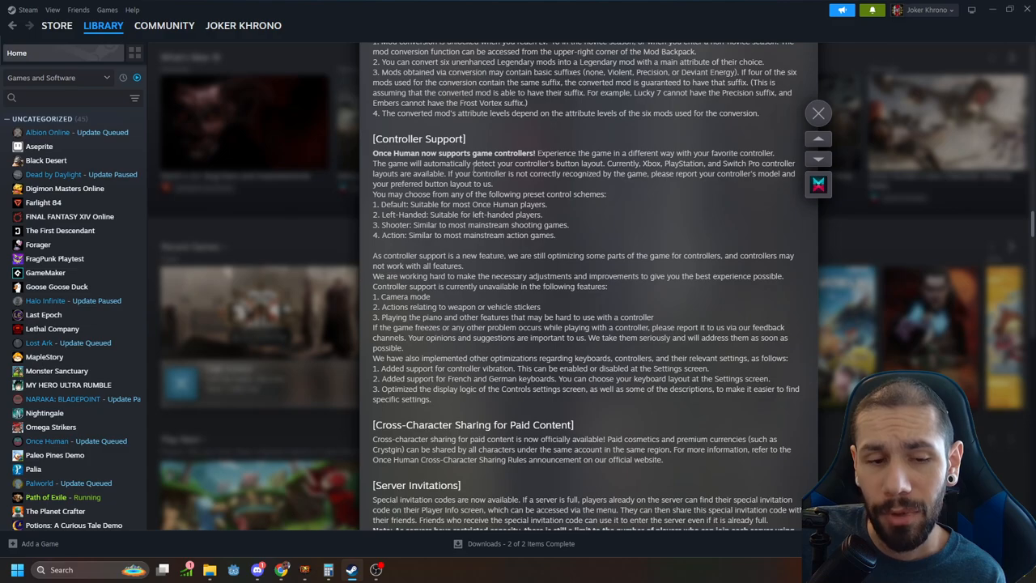
- Read Cross-Character Sharing and Server Invitations down to the start of the Seasons section, highlighting a line
{"action": "scroll", "scroll_direction": "down", "scroll_amount": 3}
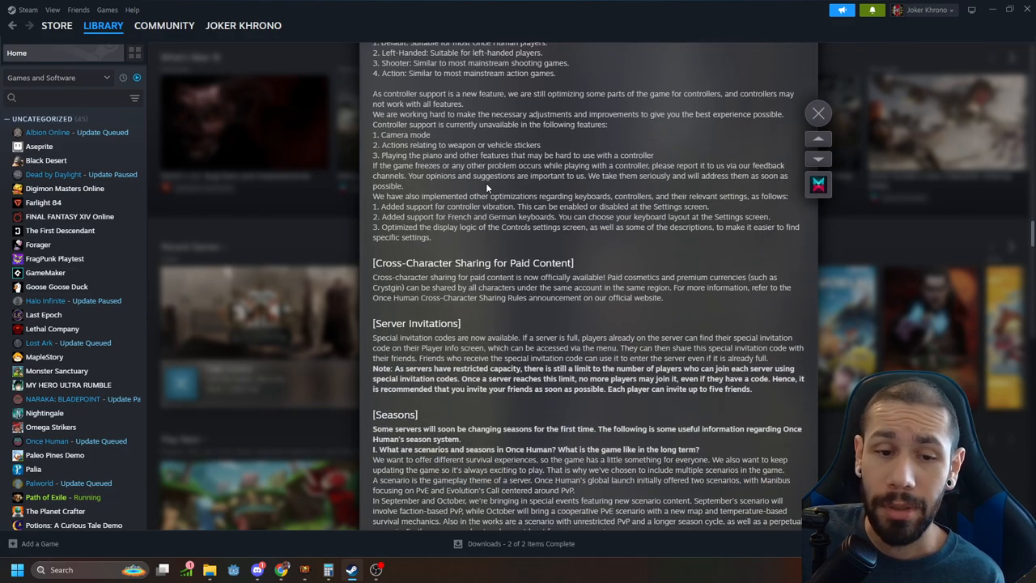
{"action": "scroll", "scroll_direction": "down", "scroll_amount": 3}
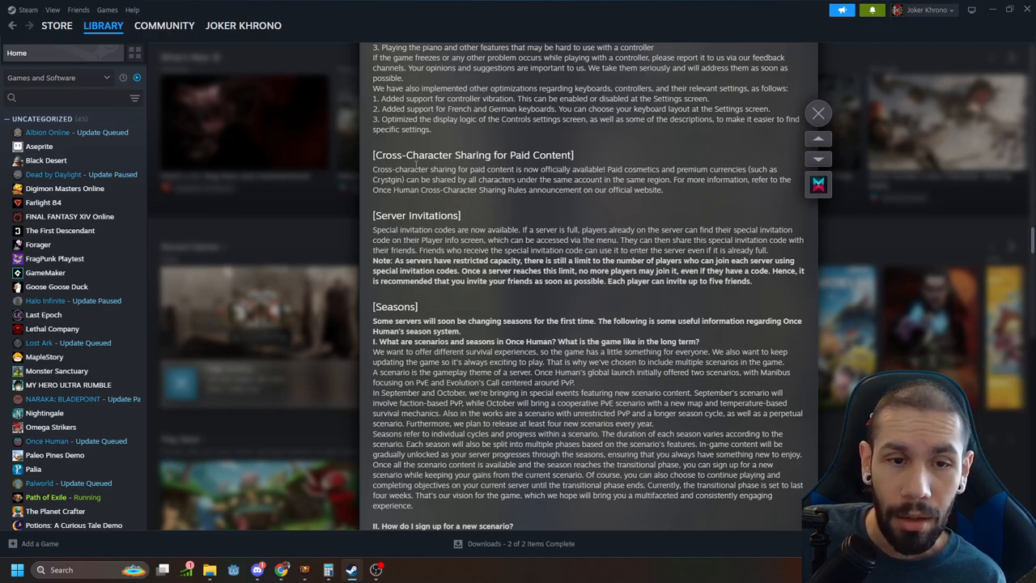
{"action": "left_click_drag", "start_coordinate": [408, 156], "coordinate": [510, 169]}
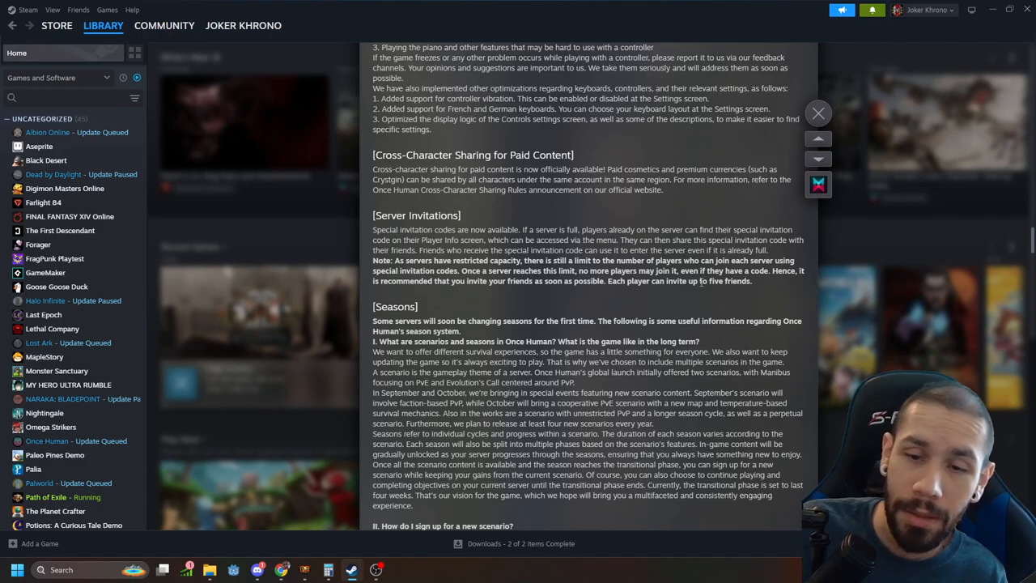
- Scroll through the Scenario Sign-Up graphic and item-transfer tables to Season Optimizations and New Shop Arrivals
{"action": "scroll", "scroll_direction": "down", "scroll_amount": 3}
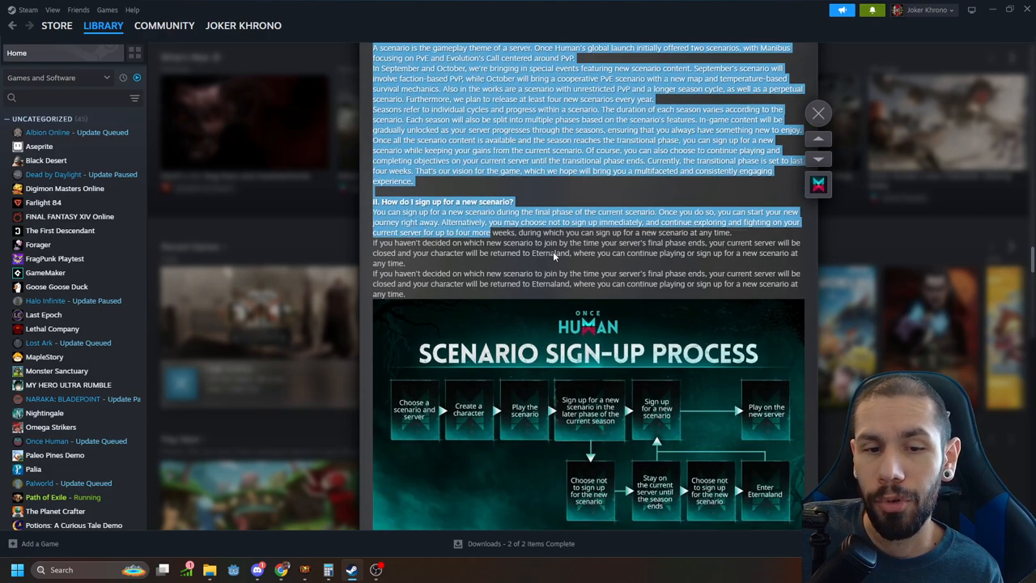
{"action": "scroll", "scroll_direction": "down", "scroll_amount": 3}
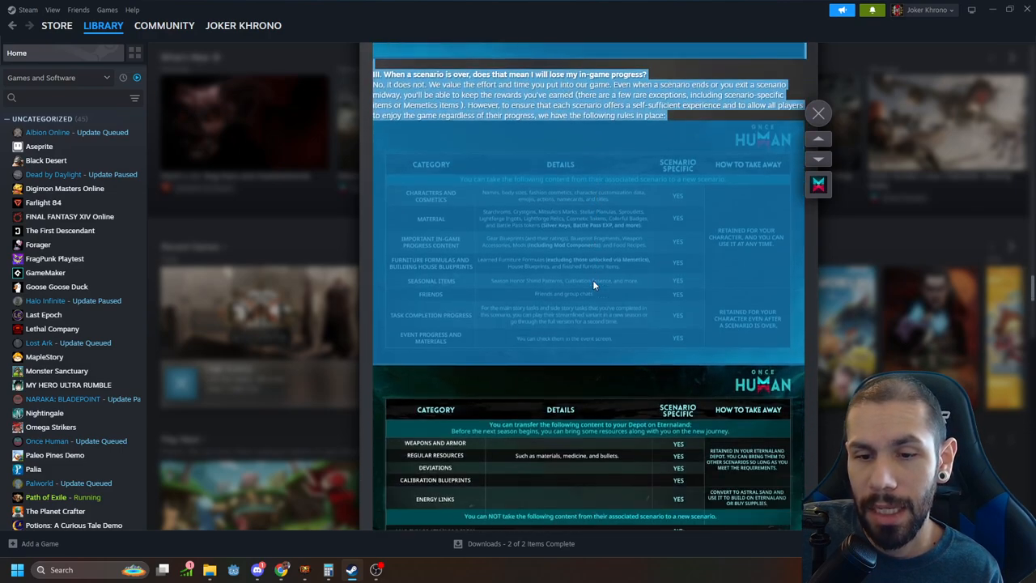
{"action": "scroll", "scroll_direction": "down", "scroll_amount": 3}
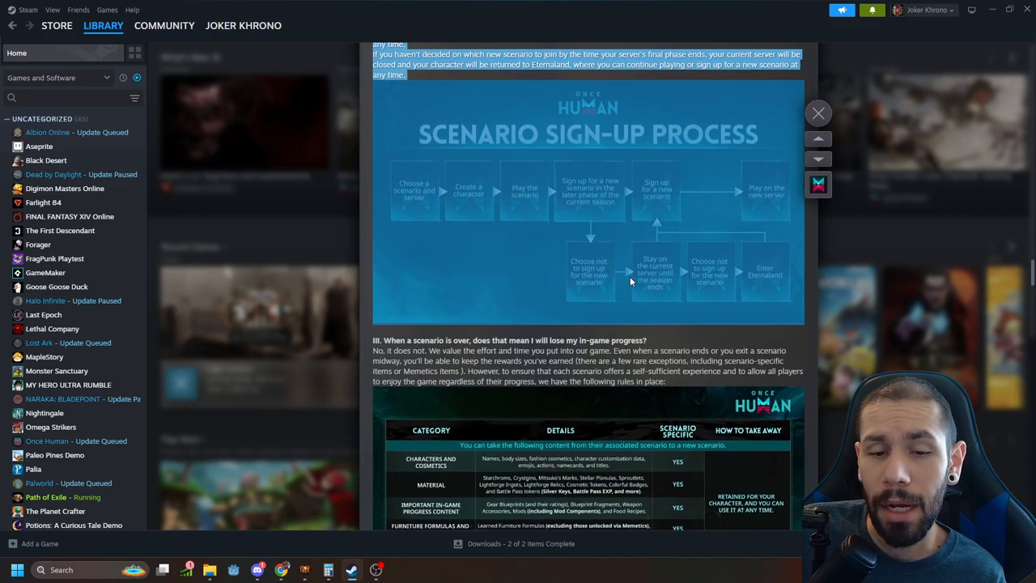
{"action": "scroll", "scroll_direction": "down", "scroll_amount": 3}
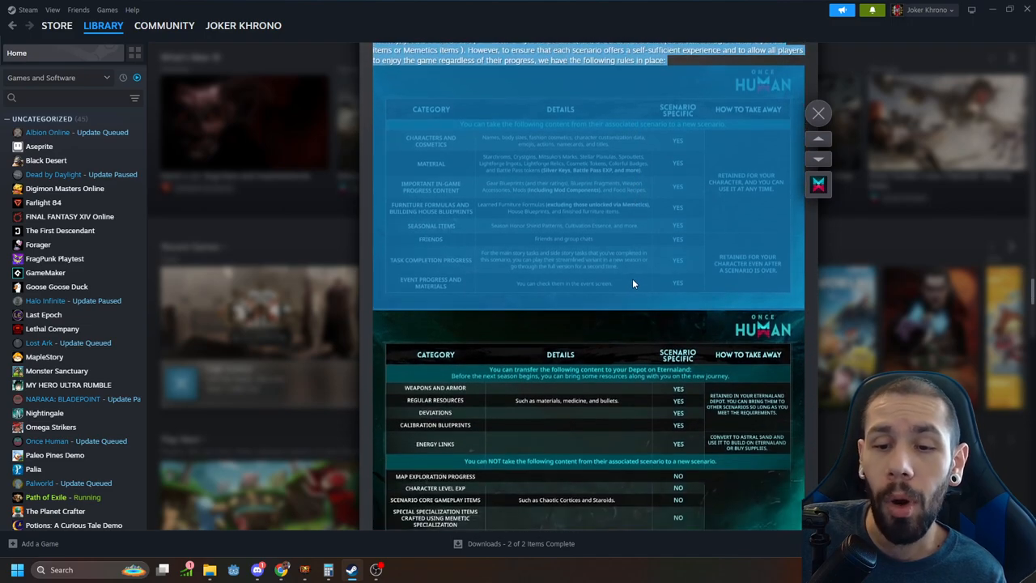
{"action": "scroll", "scroll_direction": "down", "scroll_amount": 3}
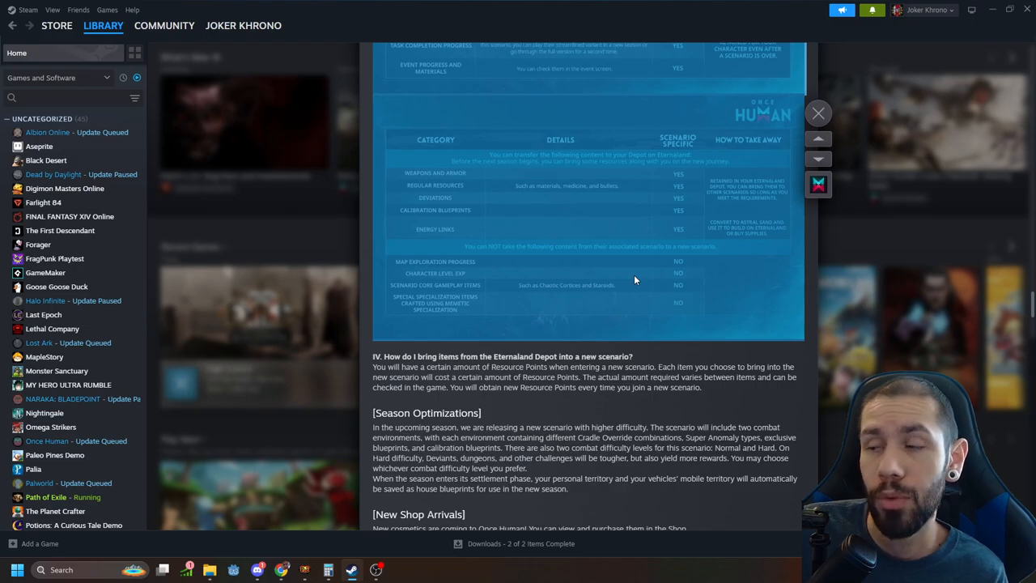
{"action": "scroll", "scroll_direction": "down", "scroll_amount": 3}
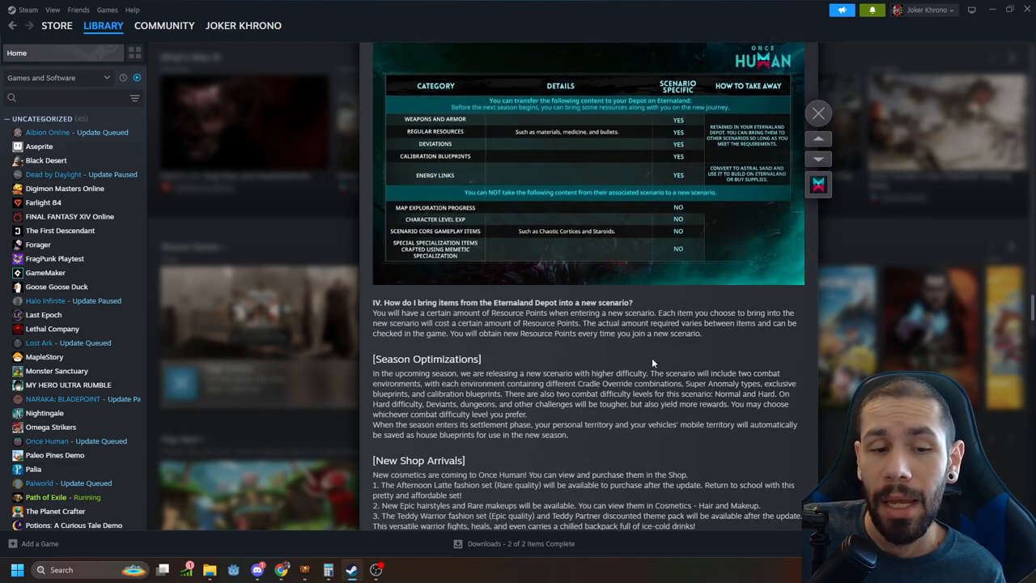
{"action": "scroll", "scroll_direction": "down", "scroll_amount": 3}
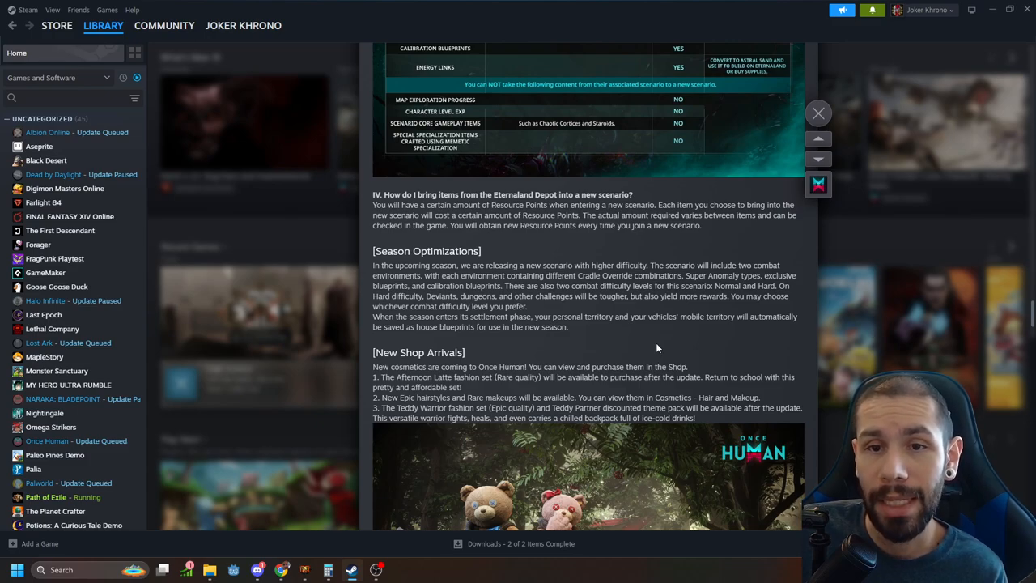
{"action": "mouse_move", "coordinate": [649, 346]}
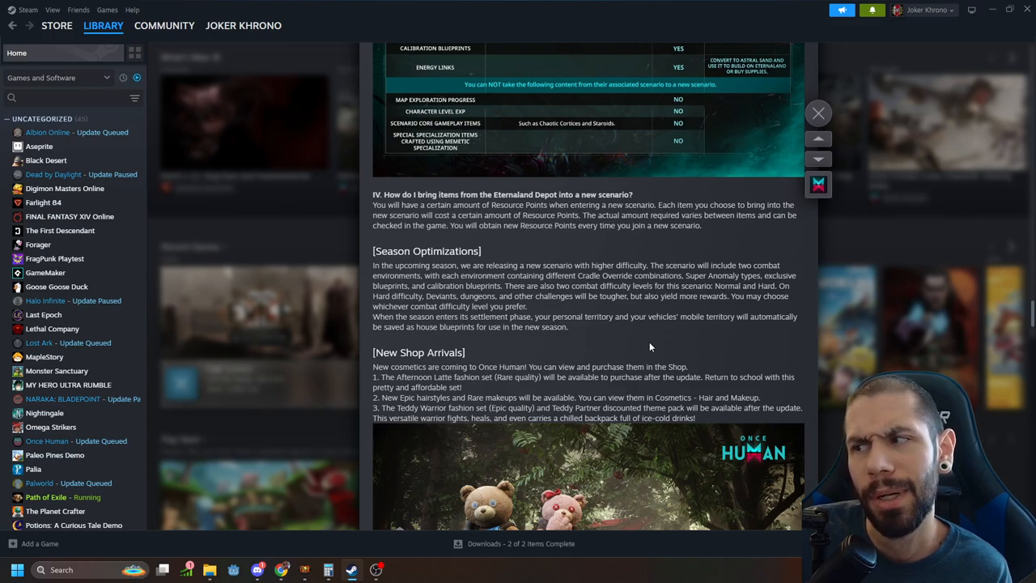
{"action": "mouse_move", "coordinate": [654, 339]}
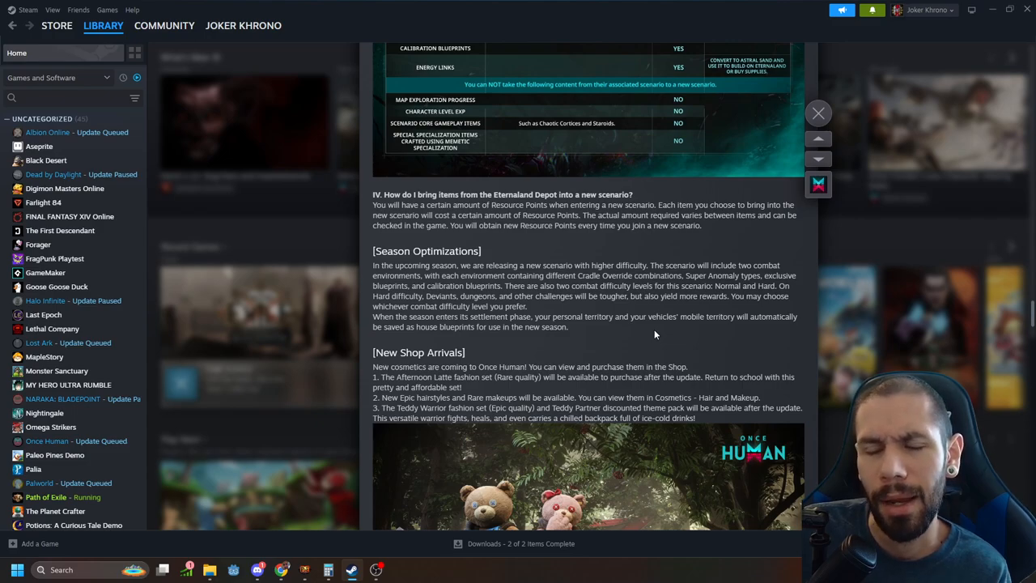
{"action": "mouse_move", "coordinate": [629, 250]}
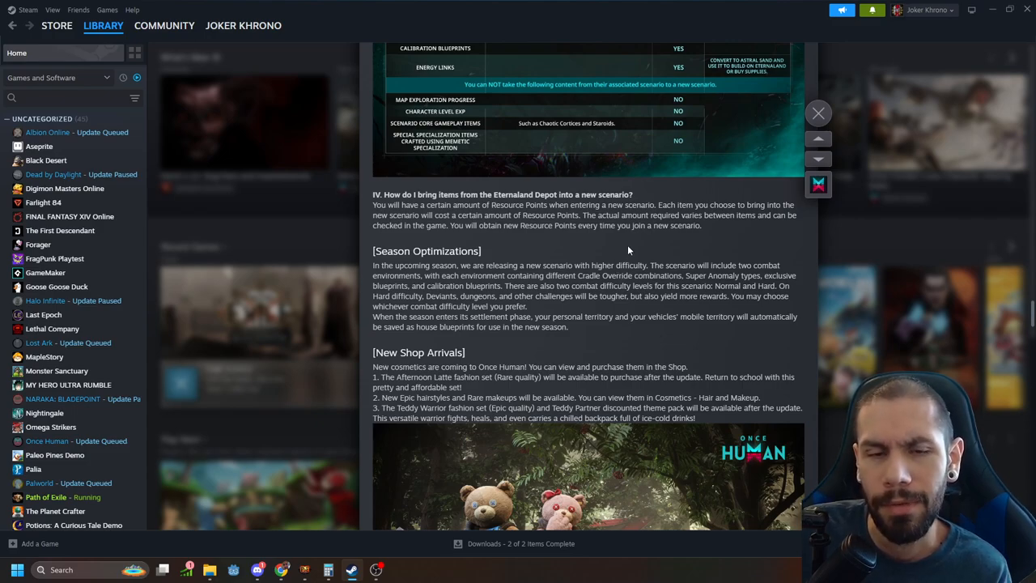
- Scroll to the New Shop Arrivals teddy bear image and Lightforge Loot Crates text, highlighting a line
{"action": "scroll", "scroll_direction": "down", "scroll_amount": 3}
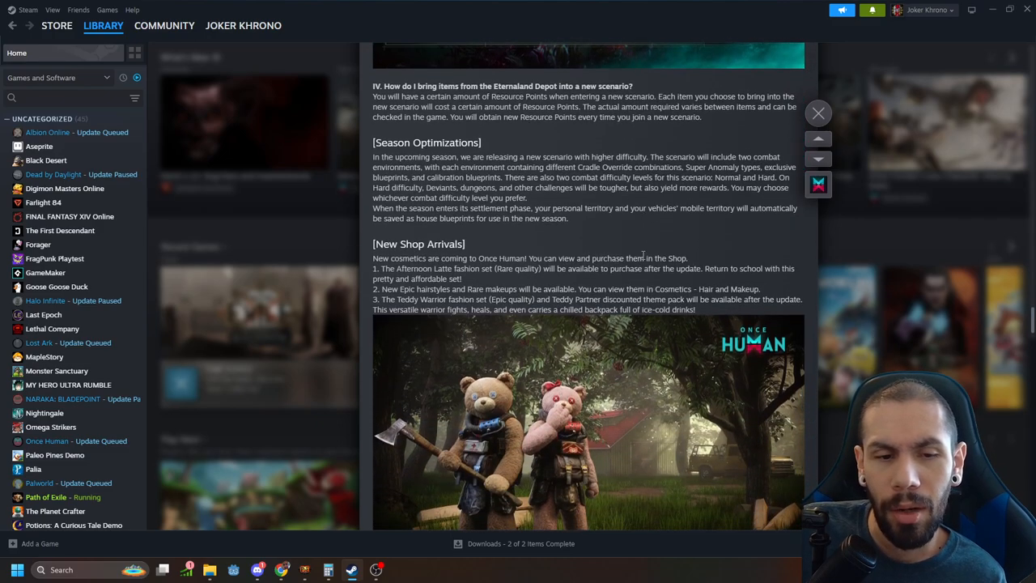
{"action": "scroll", "scroll_direction": "down", "scroll_amount": 3}
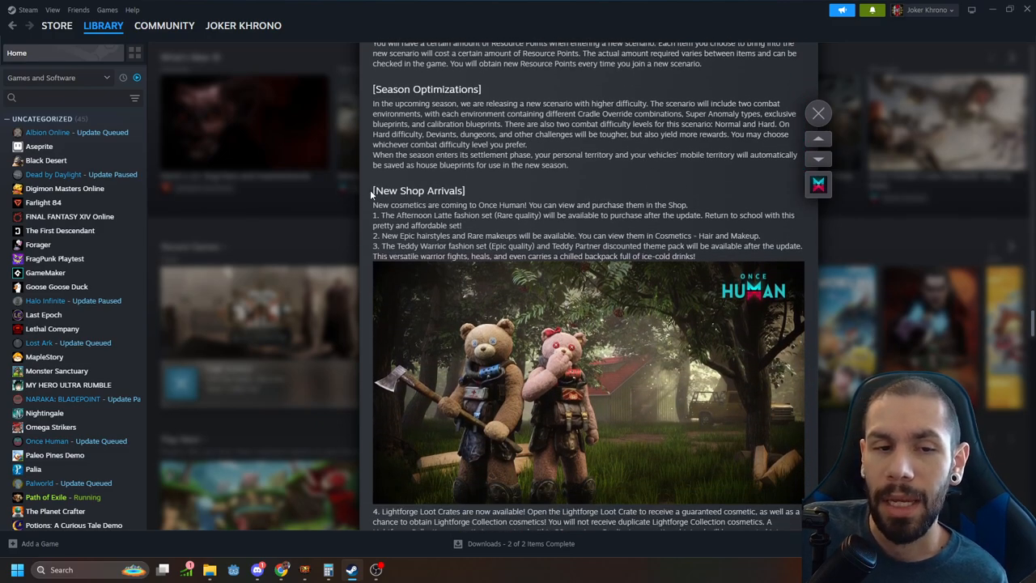
{"action": "left_click_drag", "start_coordinate": [632, 256], "coordinate": [695, 255]}
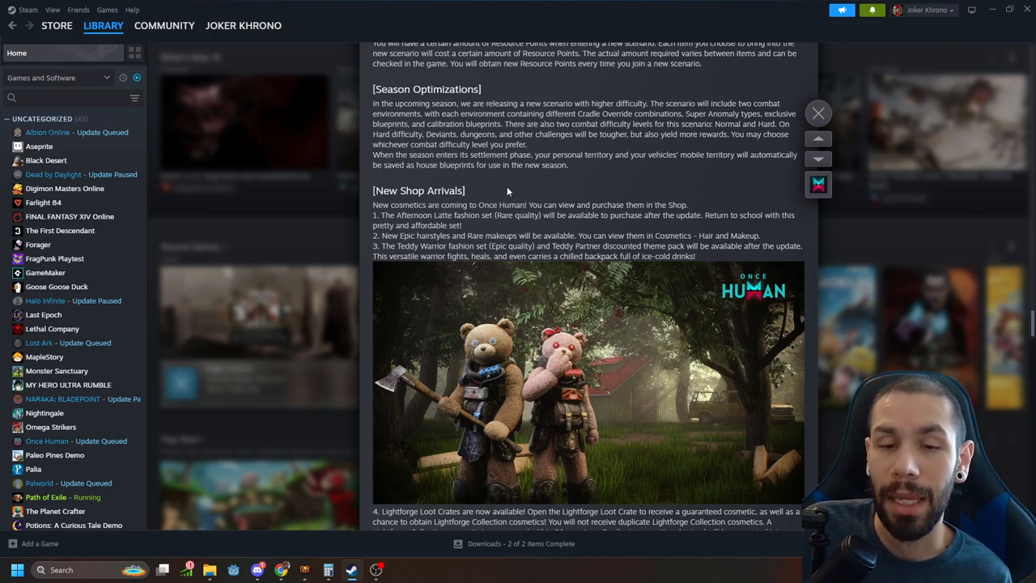
- Scroll past the New Shop Arrivals cosmetics list to the Lightforge Loot Crates paragraph
{"action": "scroll", "scroll_direction": "down", "scroll_amount": 3}
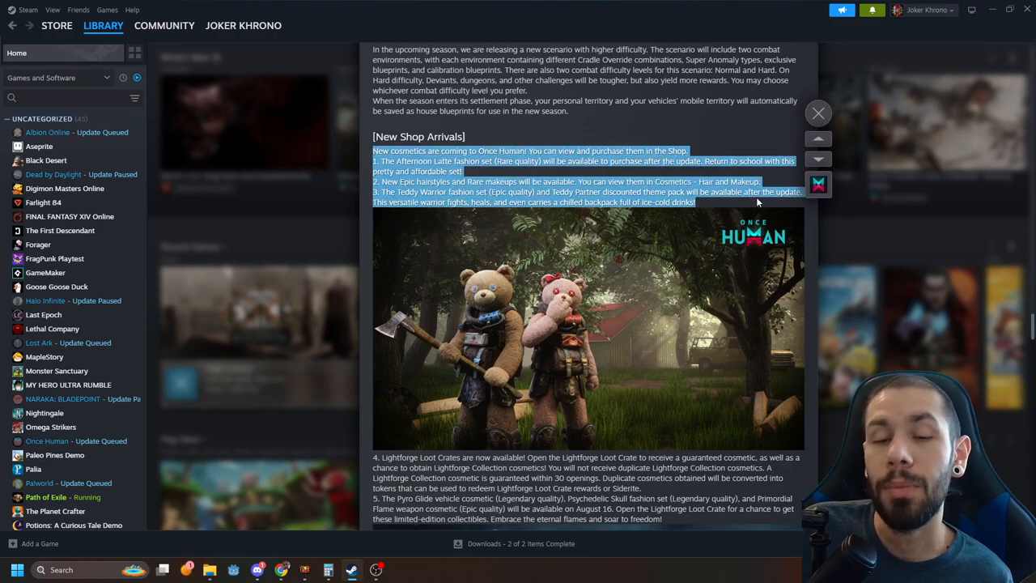
{"action": "scroll", "scroll_direction": "down", "scroll_amount": 3}
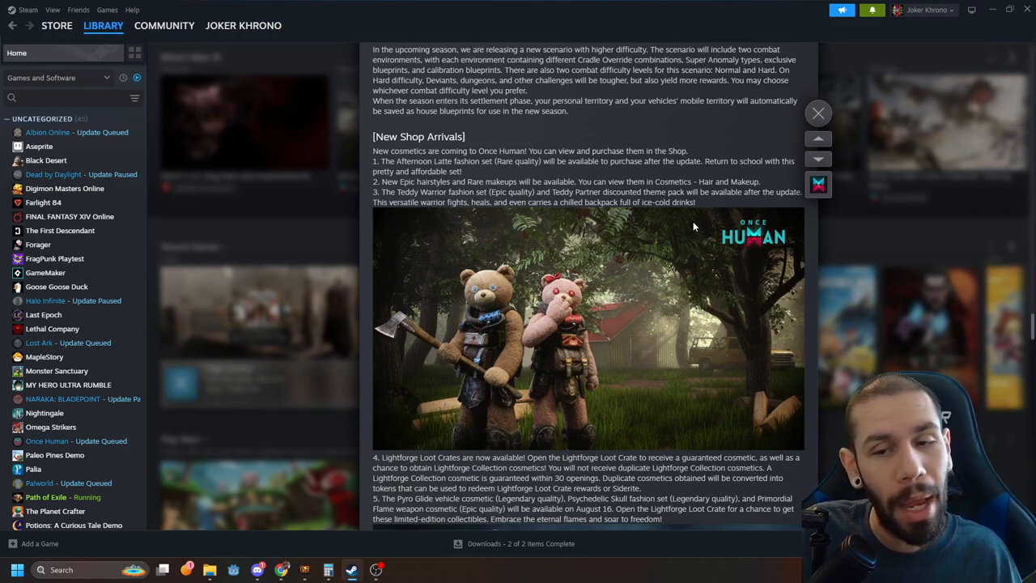
- Scroll past the Lightforge Loot Crates paragraph to the flaming motorcycle rider image
{"action": "scroll", "scroll_direction": "down", "scroll_amount": 3}
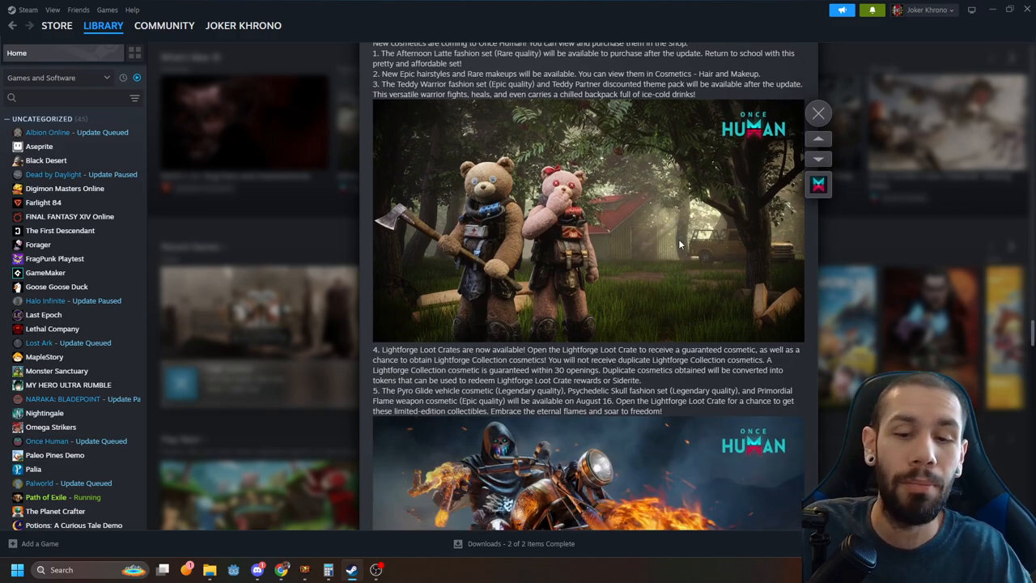
{"action": "mouse_move", "coordinate": [683, 233]}
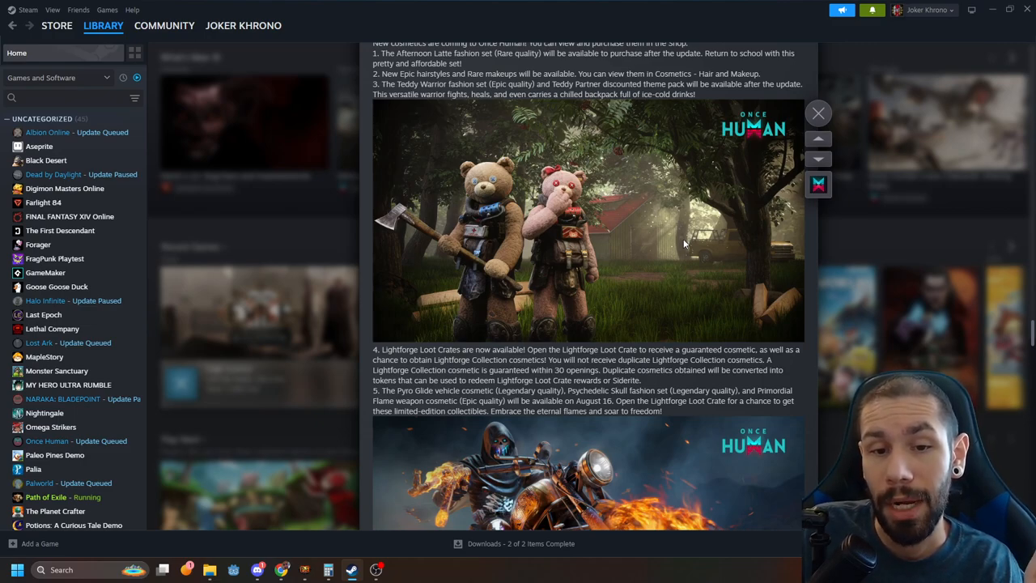
{"action": "mouse_move", "coordinate": [711, 272]}
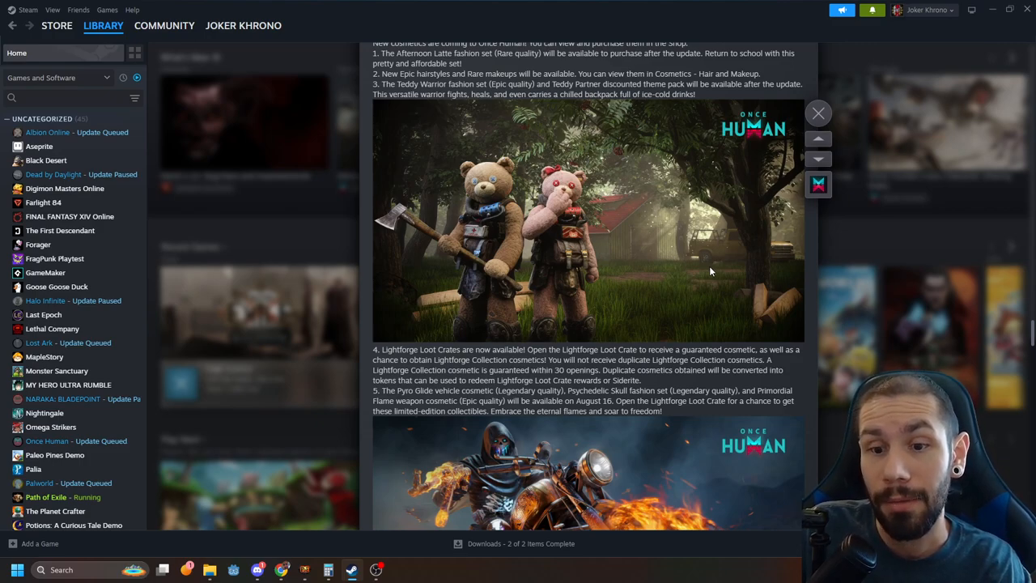
{"action": "mouse_move", "coordinate": [499, 282]}
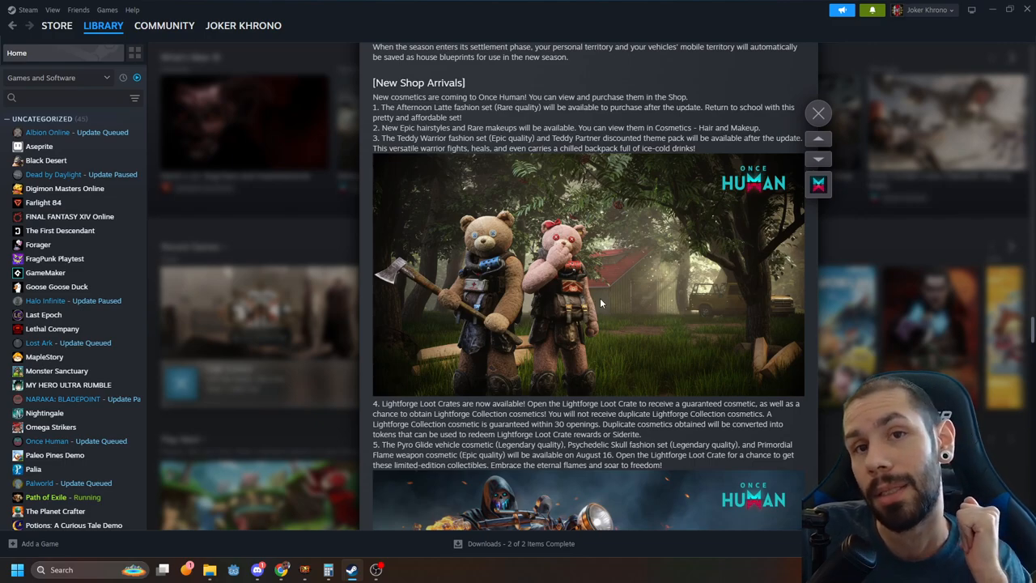
{"action": "mouse_move", "coordinate": [602, 306]}
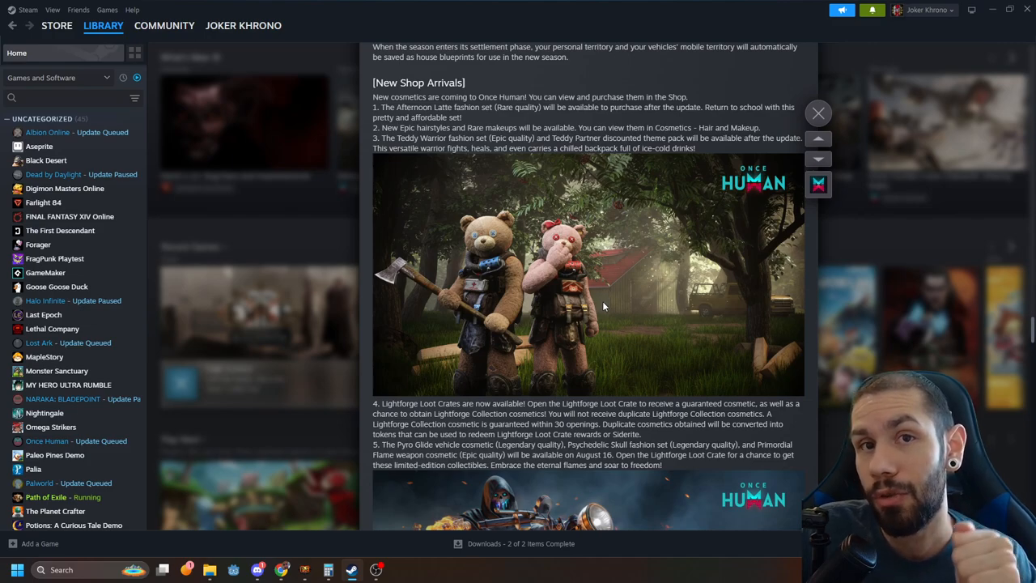
{"action": "mouse_move", "coordinate": [621, 319]}
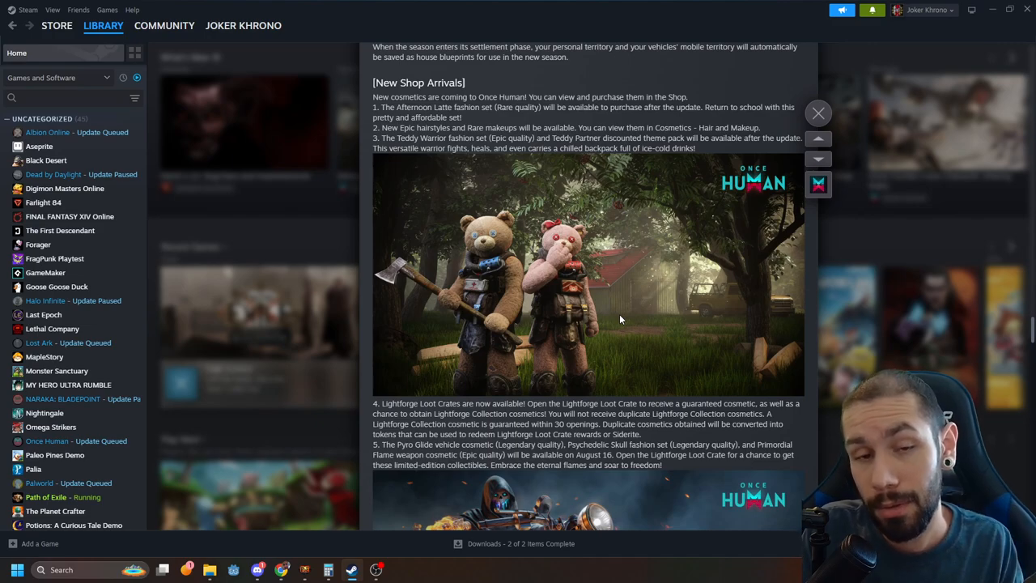
{"action": "mouse_move", "coordinate": [586, 291]}
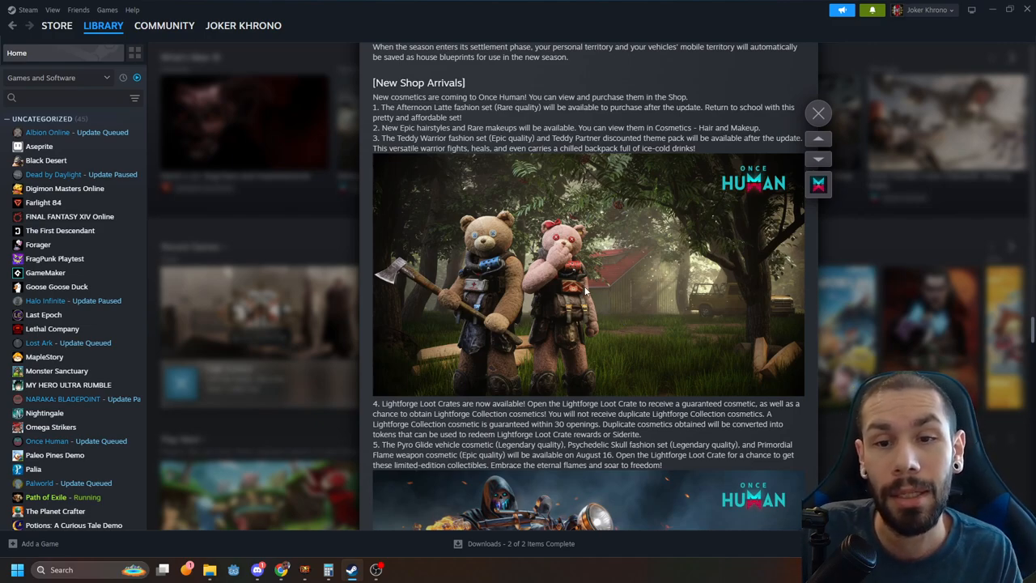
{"action": "mouse_move", "coordinate": [635, 235]}
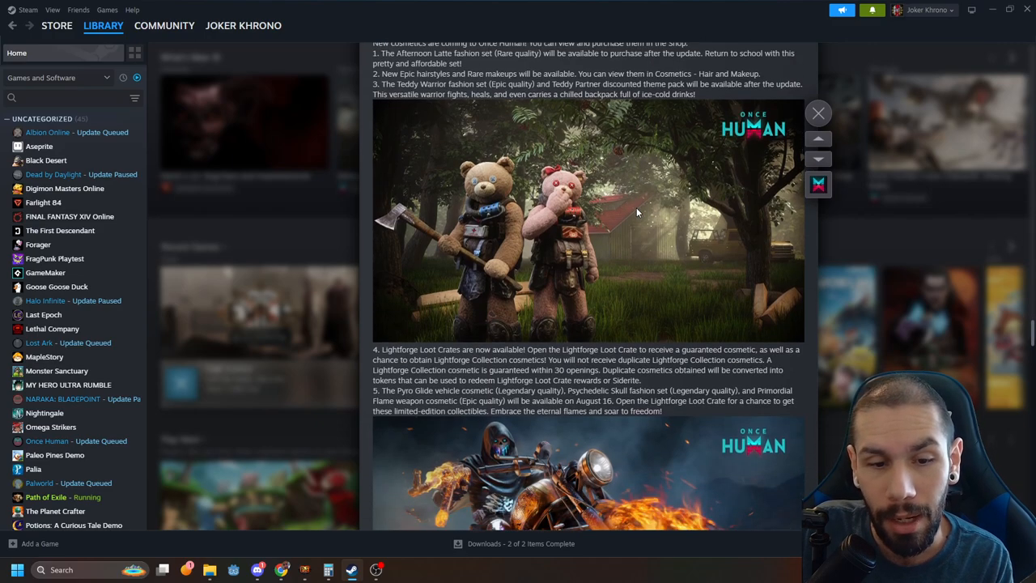
{"action": "scroll", "scroll_direction": "down", "scroll_amount": 3}
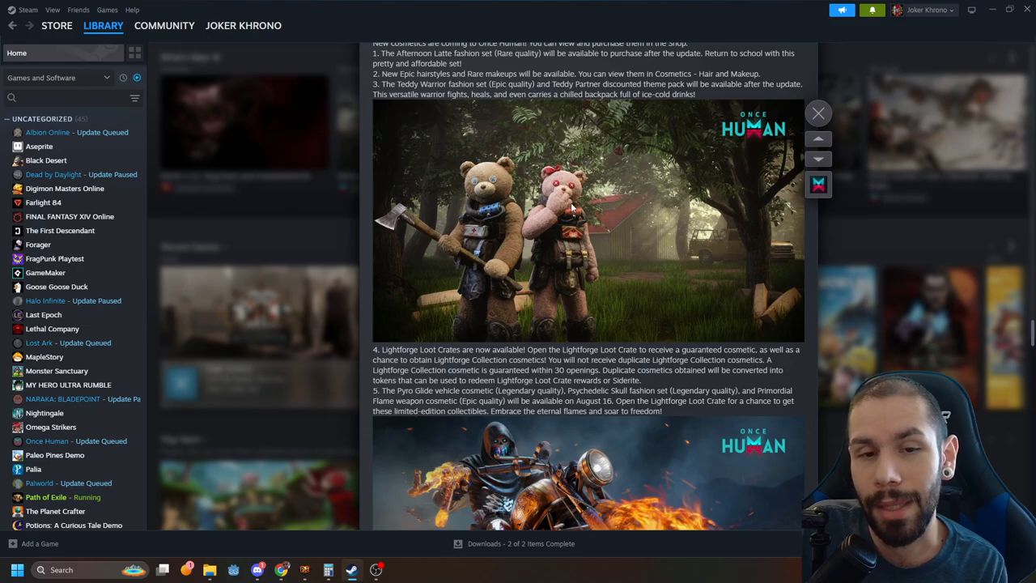
{"action": "scroll", "scroll_direction": "down", "scroll_amount": 3}
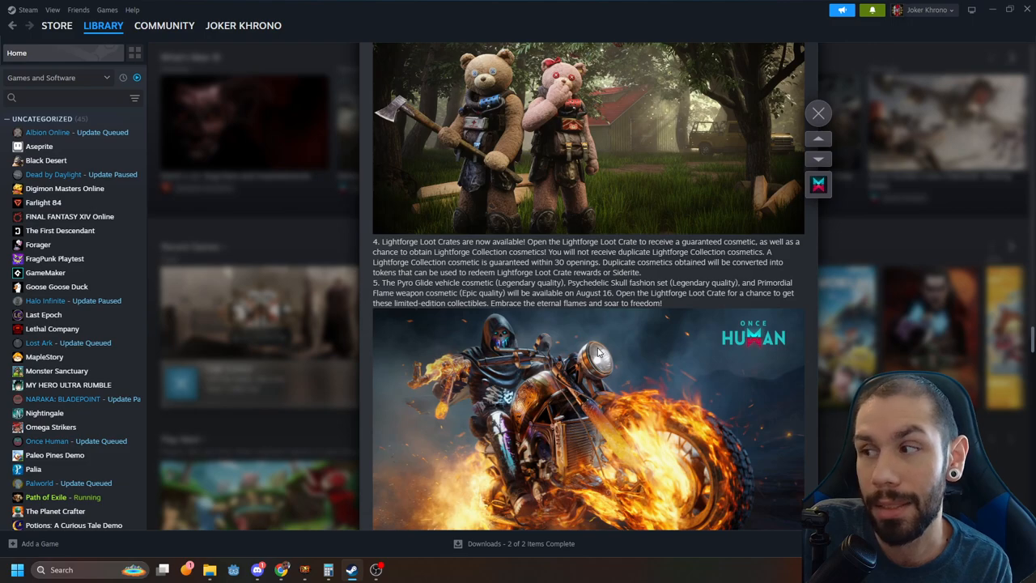
- Scroll to the bottom showing Event Updates, the optimizations link and the Rate Up bar
{"action": "scroll", "scroll_direction": "down", "scroll_amount": 3}
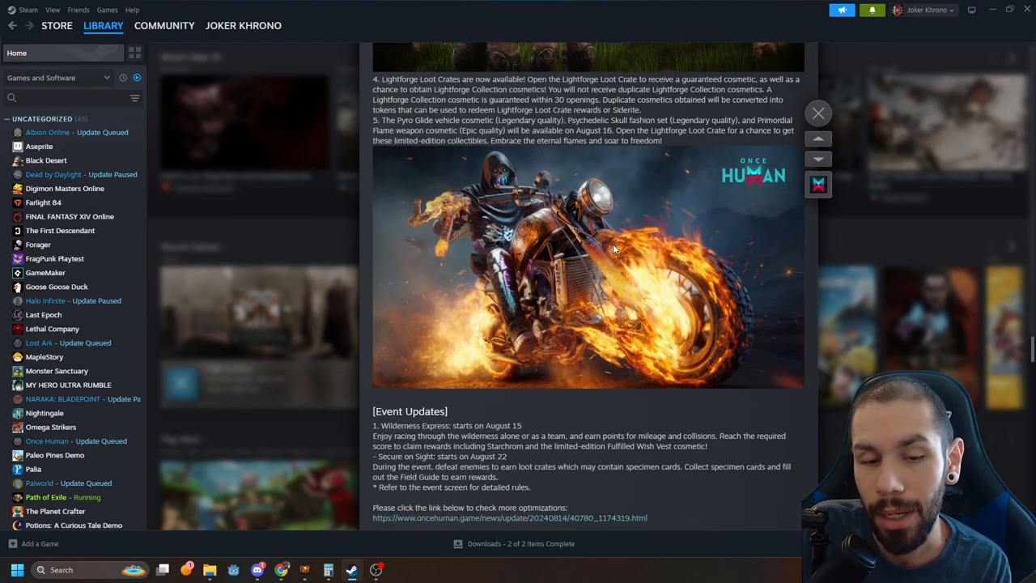
{"action": "scroll", "scroll_direction": "down", "scroll_amount": 3}
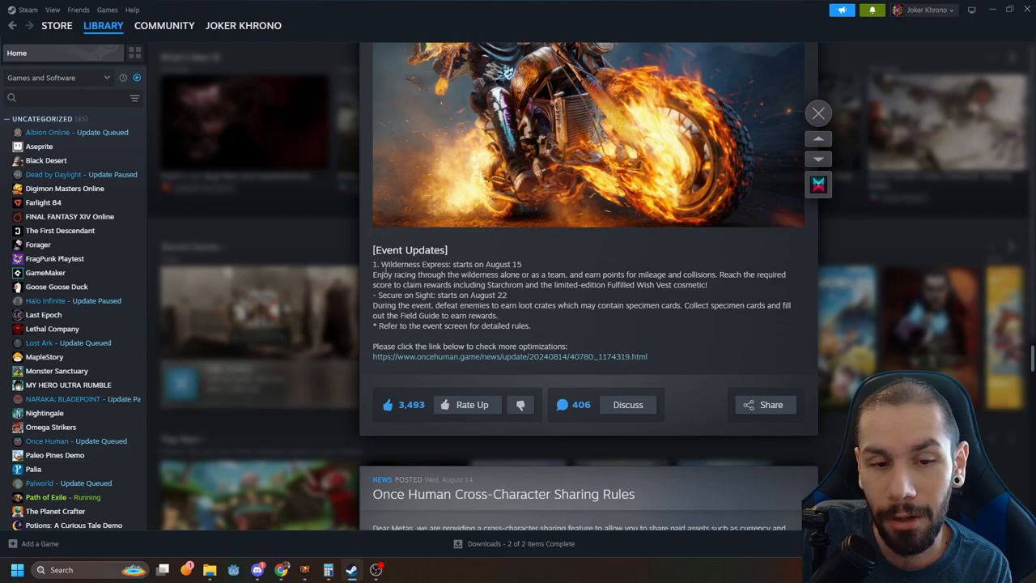
{"action": "mouse_move", "coordinate": [549, 324]}
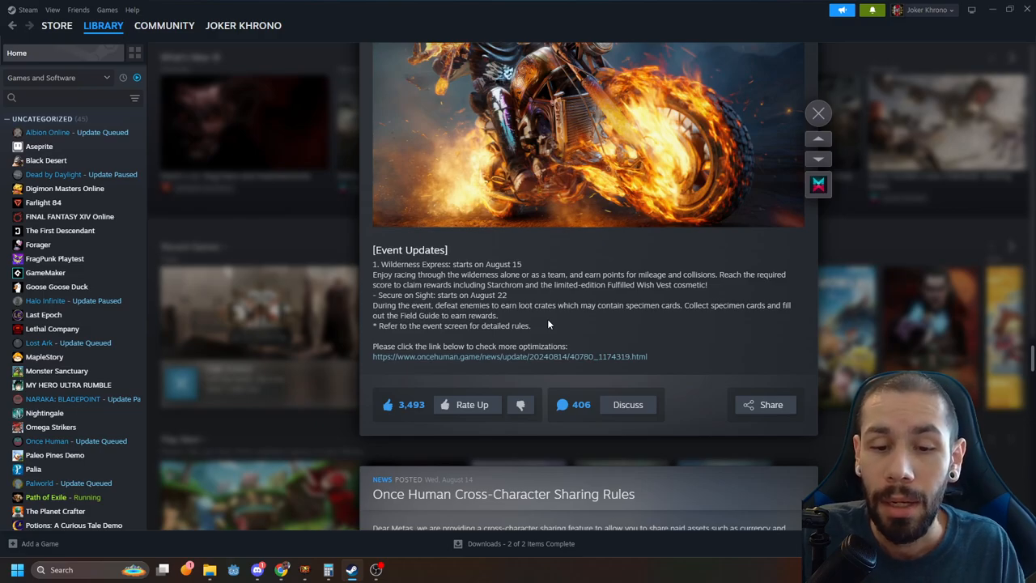
- Scroll back to the top showing the greeting and New Animal Ranching Feature
{"action": "scroll", "scroll_direction": "down", "scroll_amount": 3}
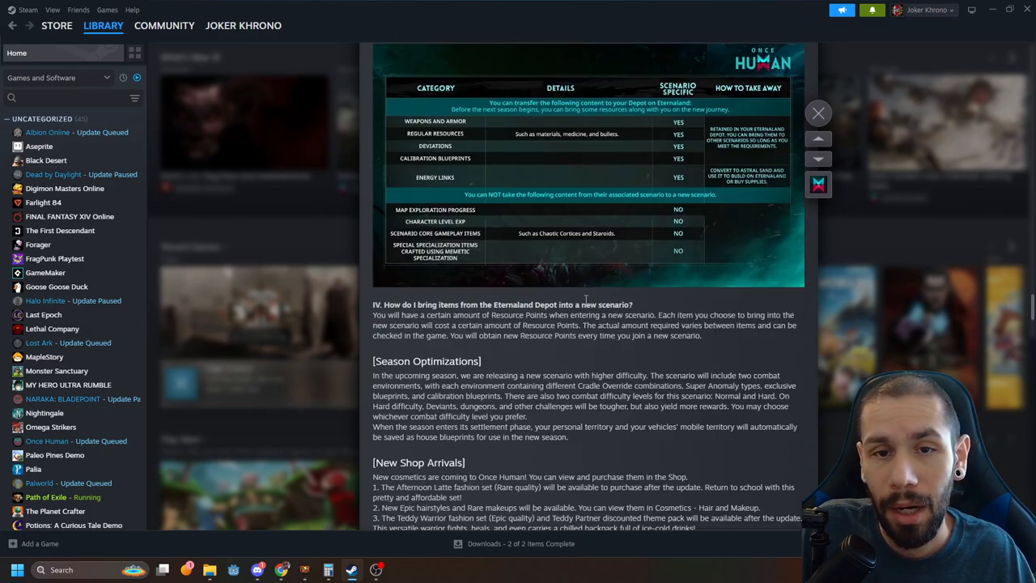
{"action": "scroll", "scroll_direction": "down", "scroll_amount": 3}
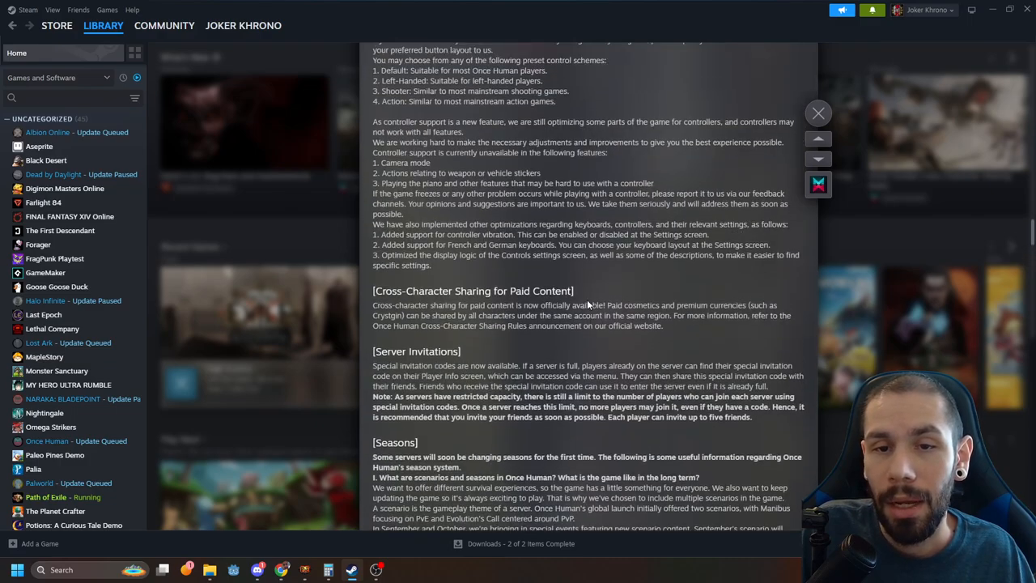
{"action": "scroll", "scroll_direction": "down", "scroll_amount": 3}
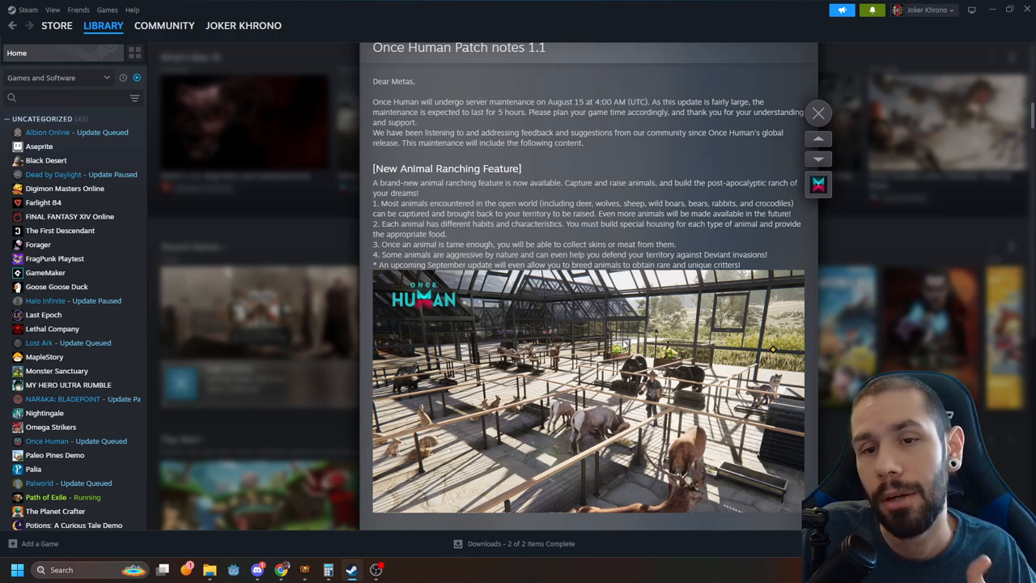
{"action": "mouse_move", "coordinate": [617, 343]}
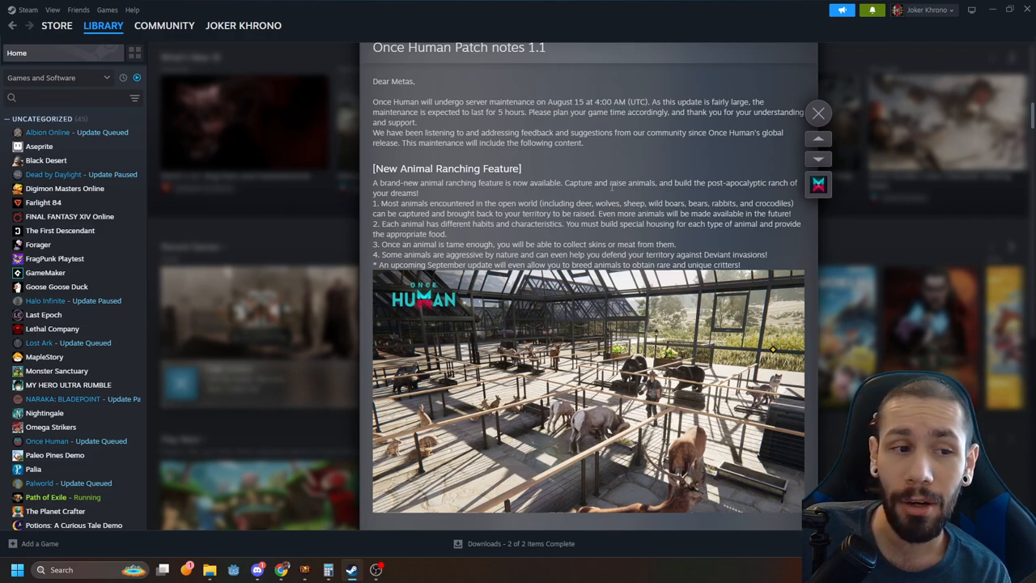
{"action": "mouse_move", "coordinate": [527, 137]}
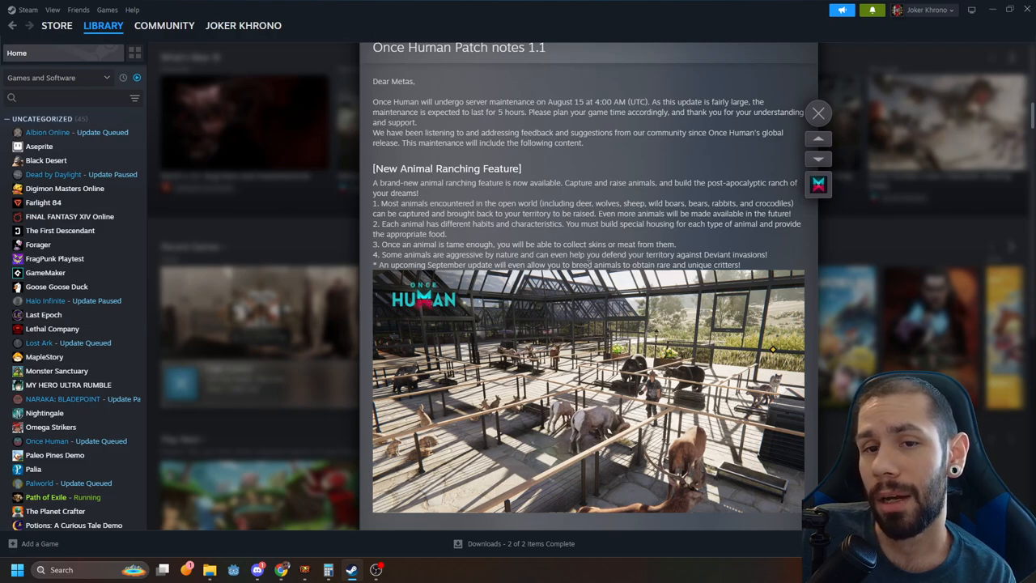
{"action": "mouse_move", "coordinate": [671, 233]}
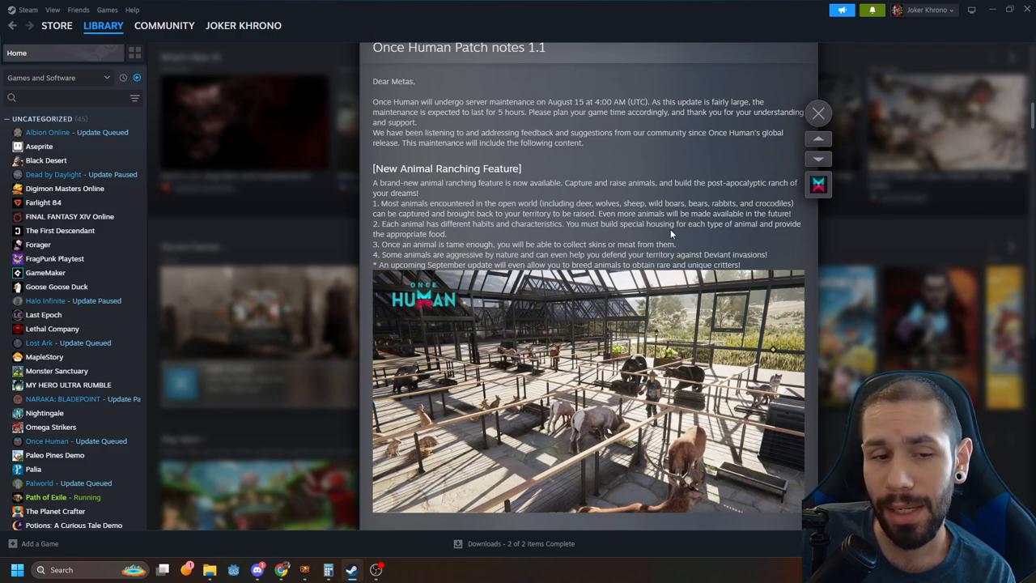
{"action": "mouse_move", "coordinate": [656, 224]}
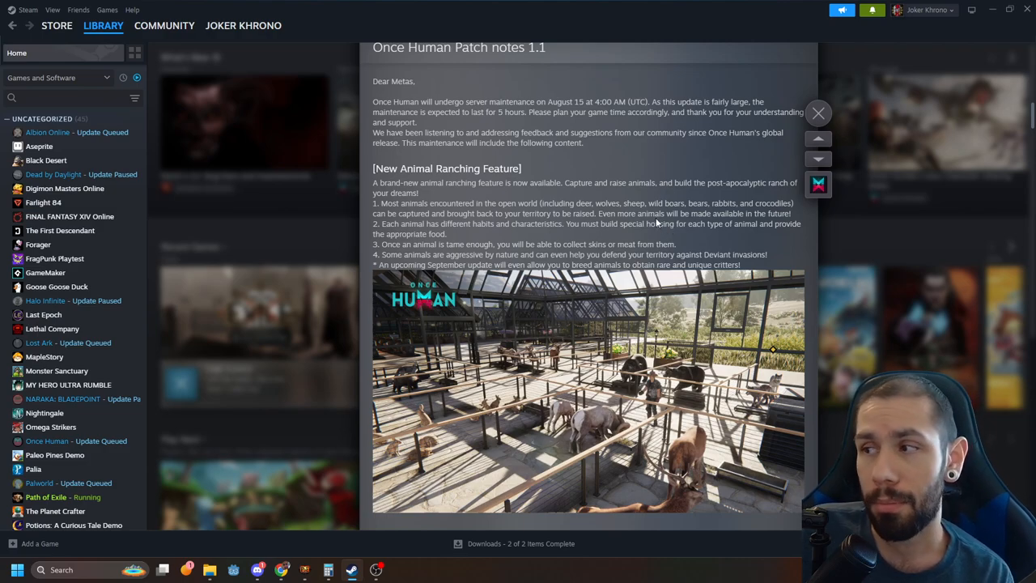